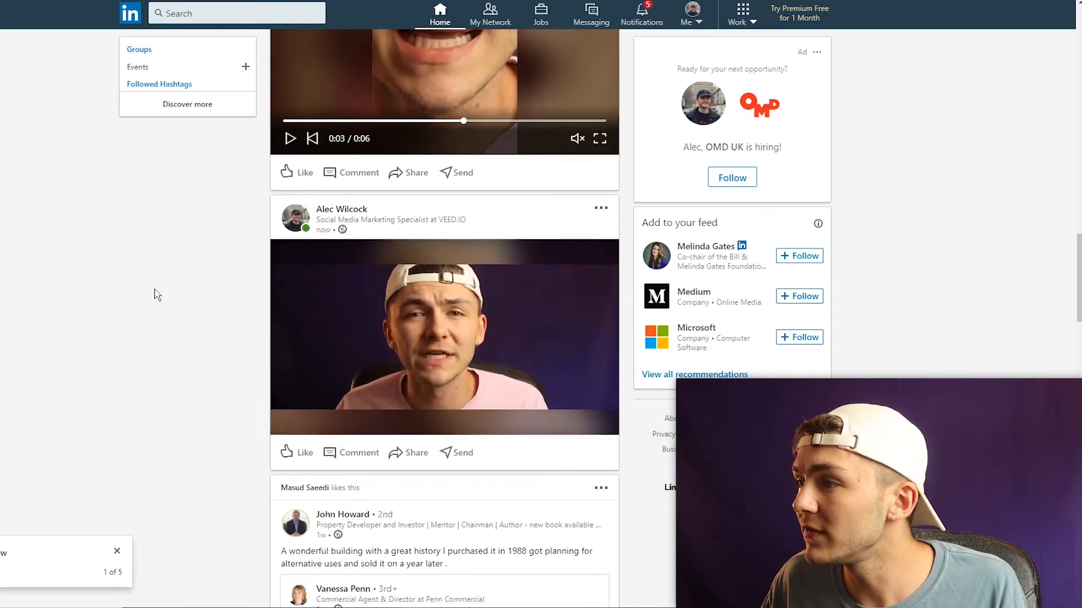
# Play the posted video in the LinkedIn feed and scroll through the feed.
pyautogui.click(445, 338)
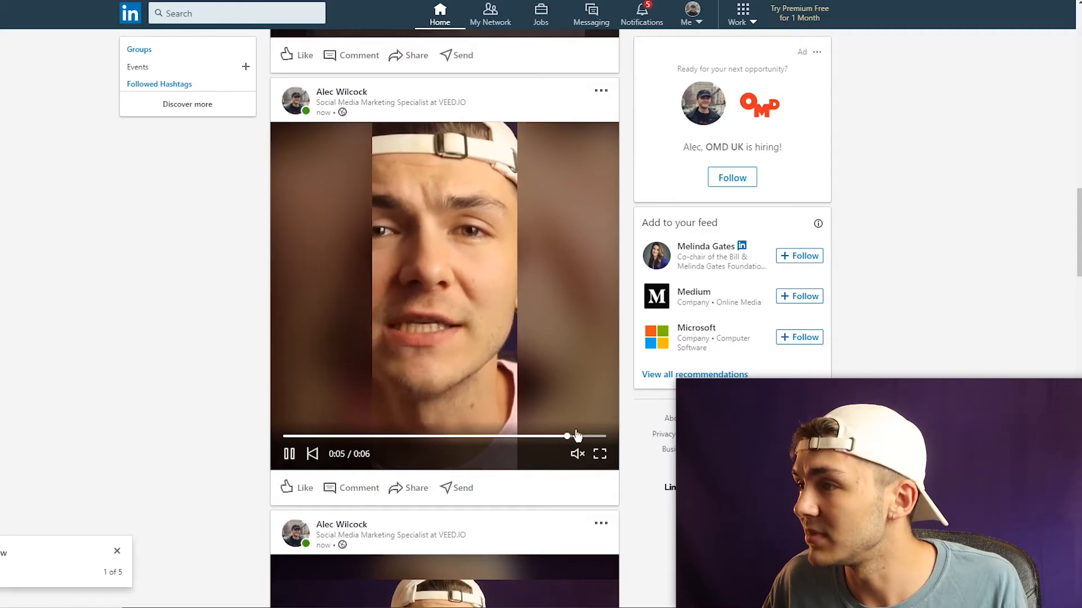
pyautogui.scroll(-3)
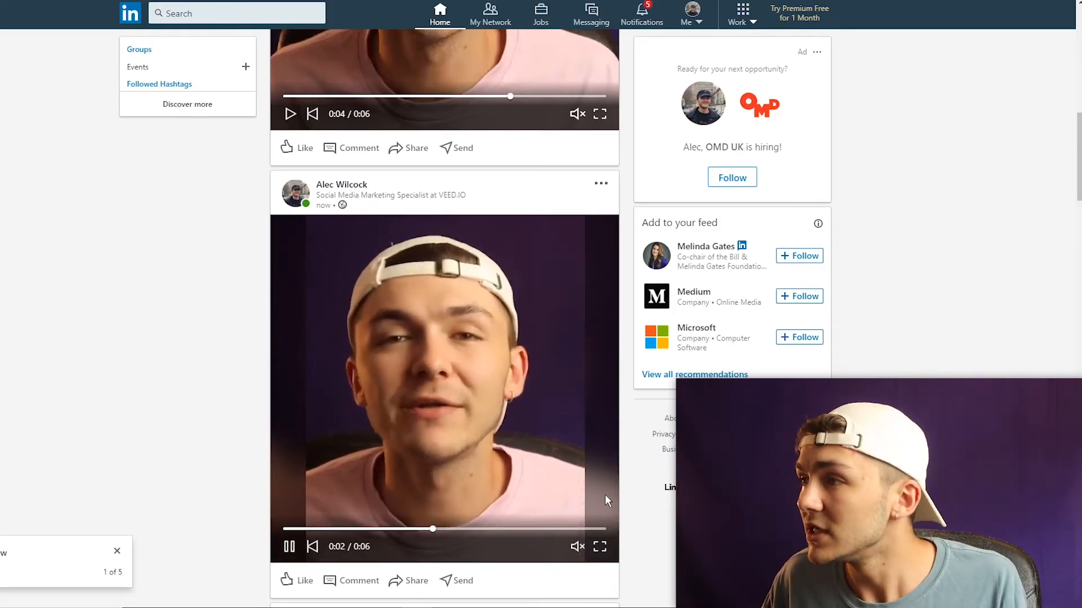
pyautogui.scroll(-3)
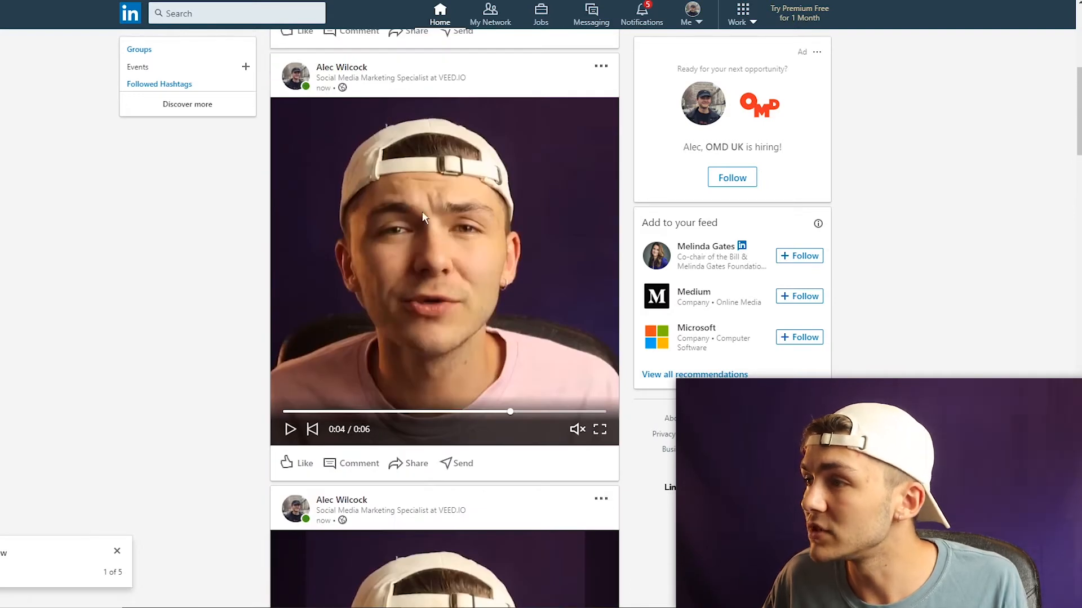
pyautogui.scroll(-3)
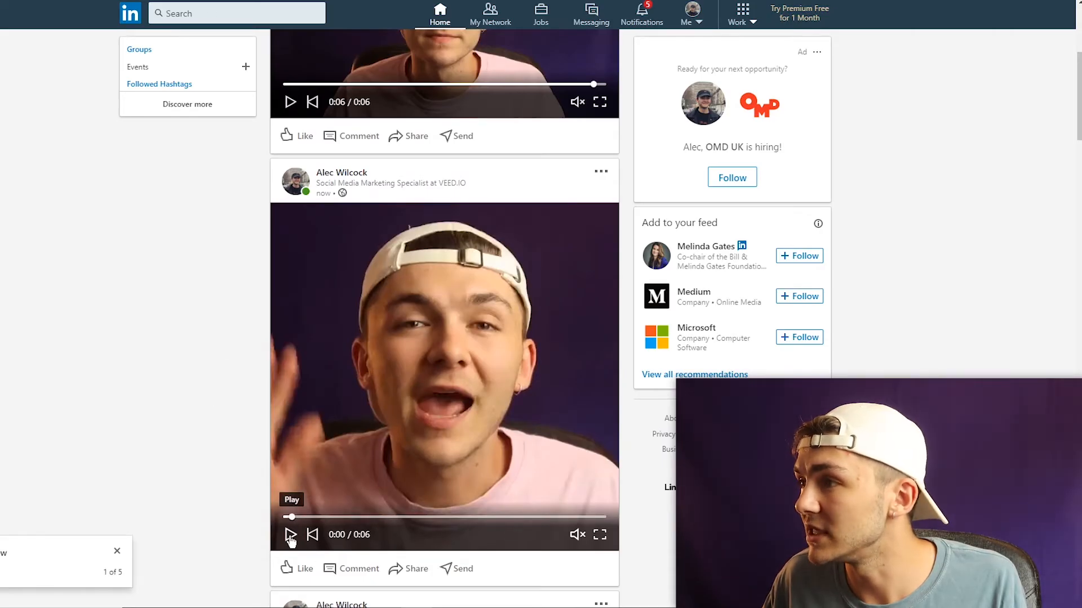
pyautogui.moveTo(287, 375)
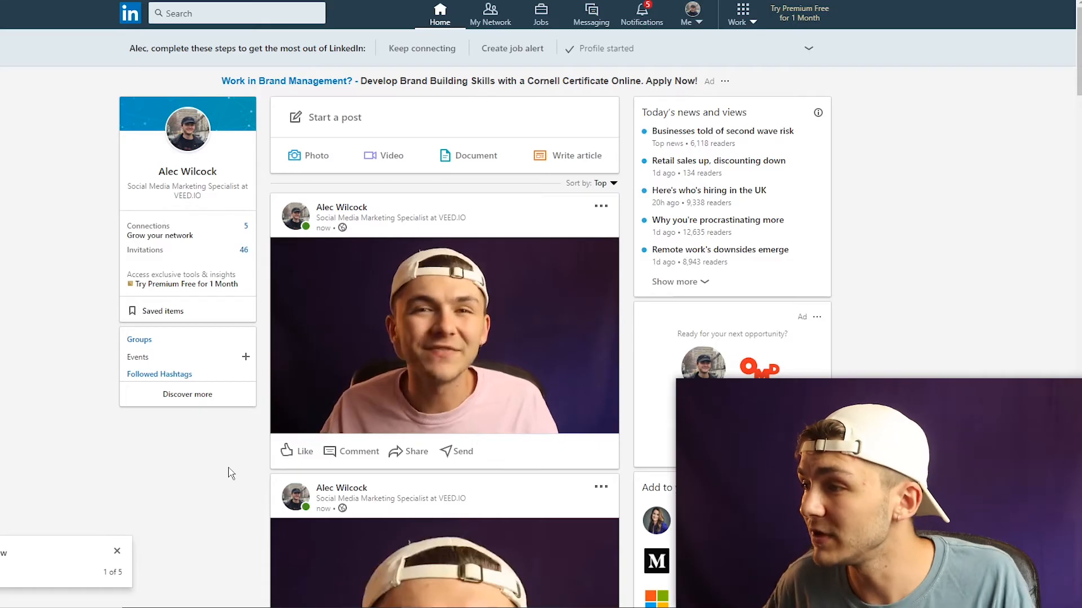
pyautogui.scroll(-3)
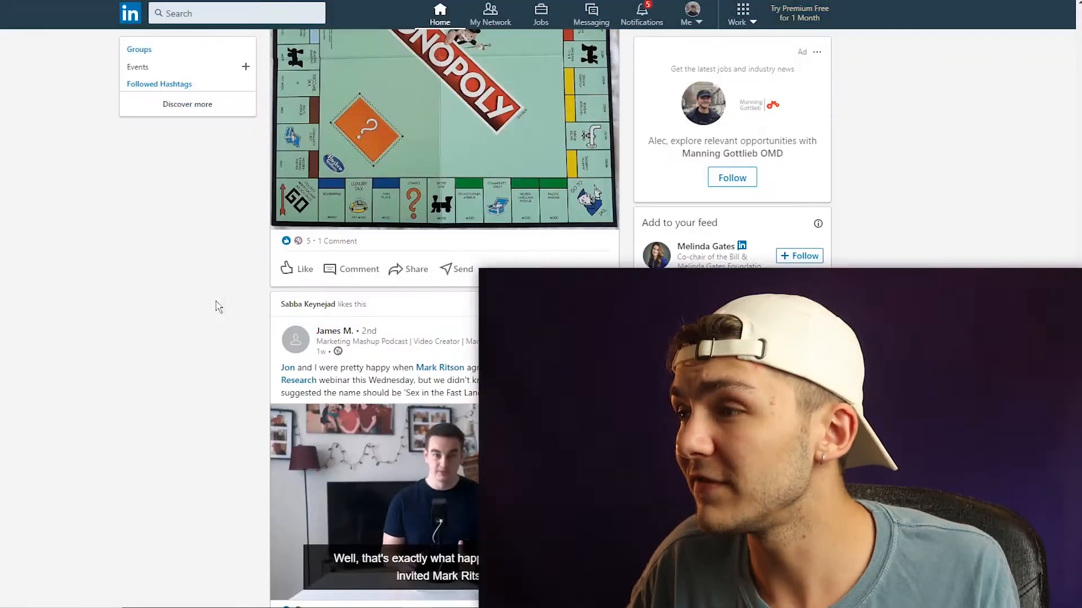
# Scroll past more subtitled LinkedIn videos, then open veed.io from the Google results.
pyautogui.scroll(-3)
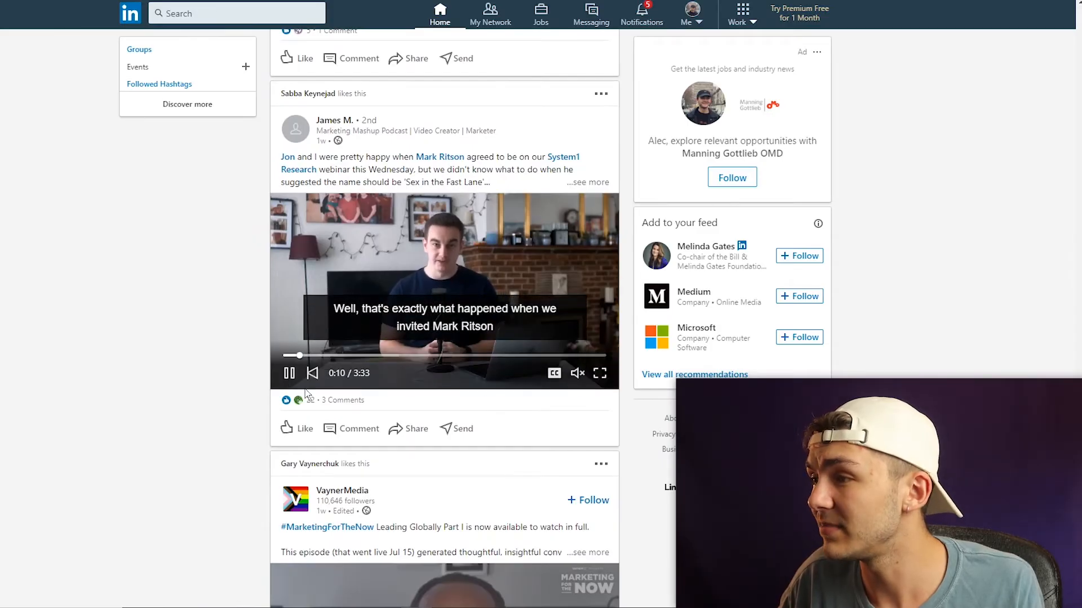
pyautogui.scroll(-3)
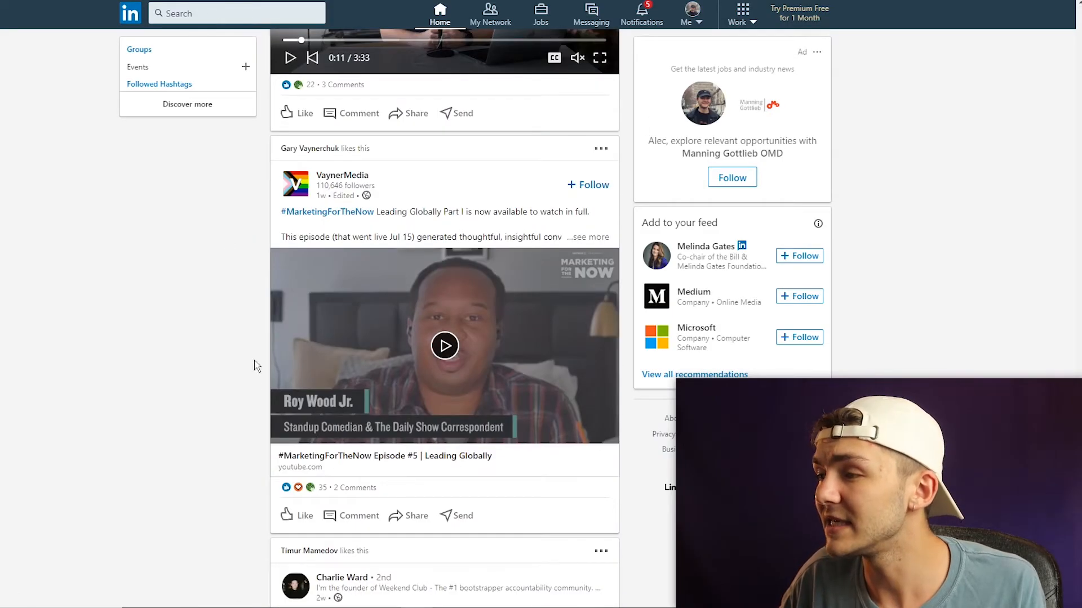
pyautogui.moveTo(210, 388)
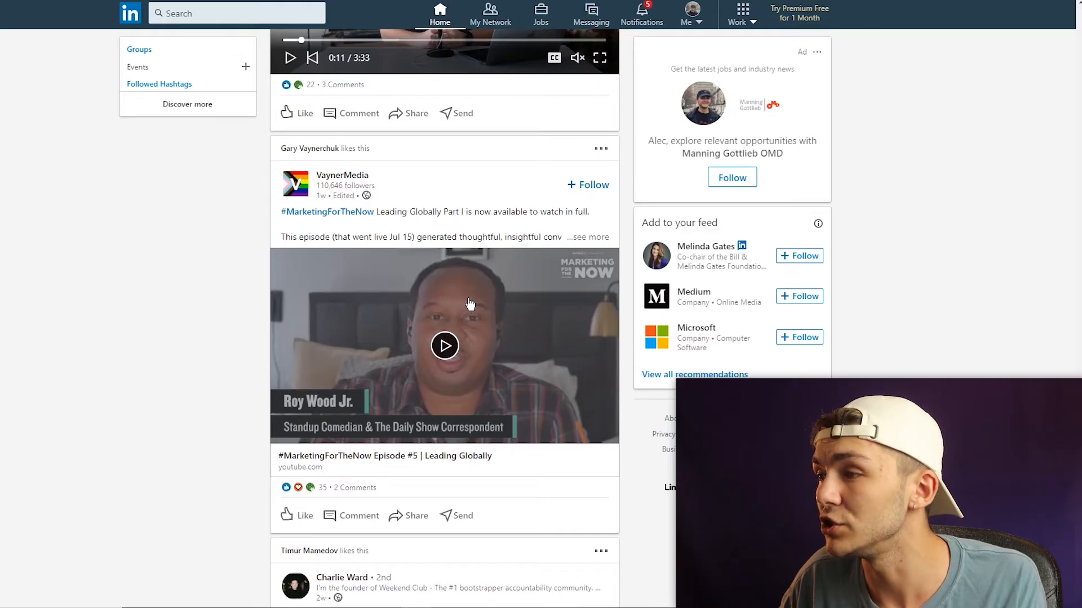
pyautogui.scroll(-3)
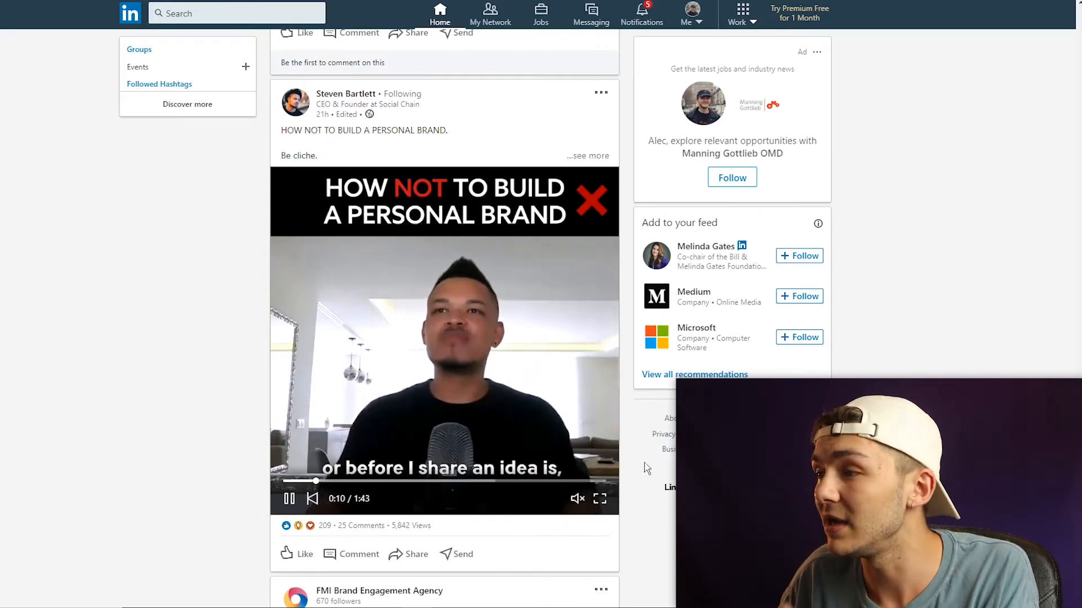
pyautogui.scroll(-3)
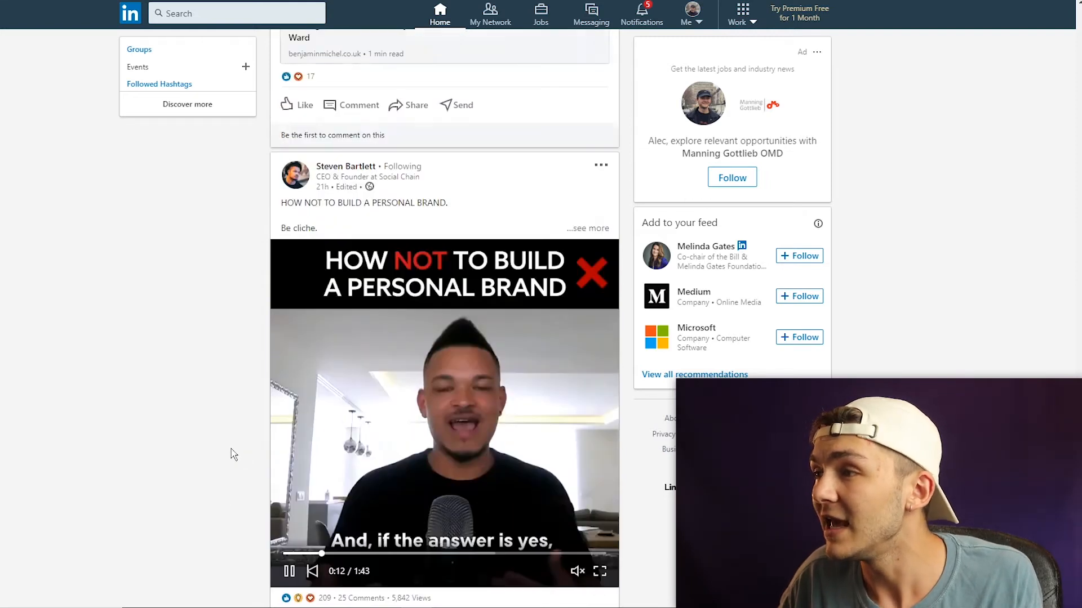
pyautogui.scroll(-3)
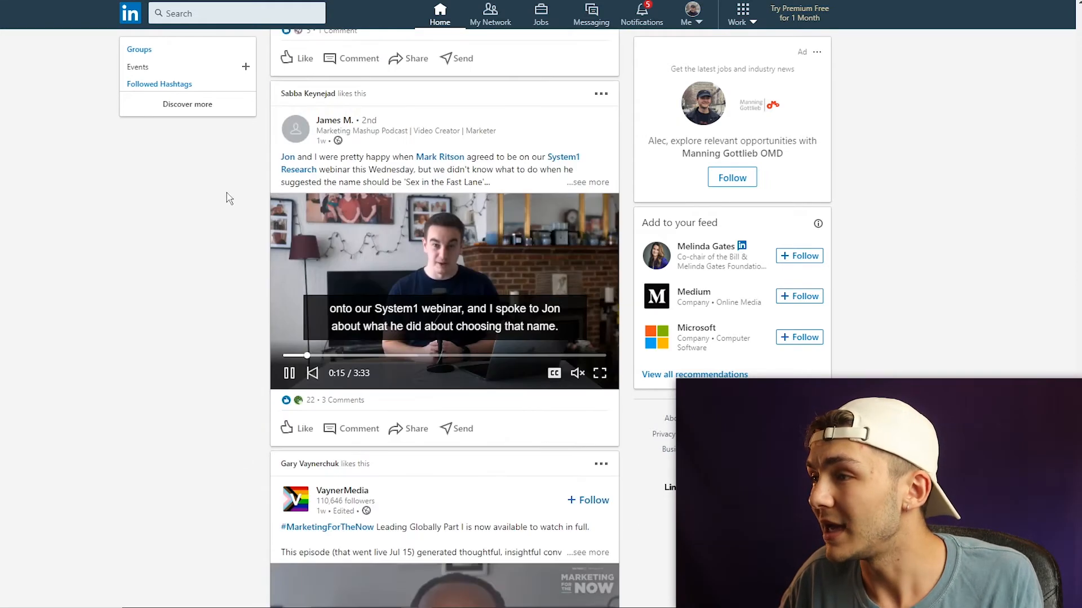
pyautogui.scroll(-3)
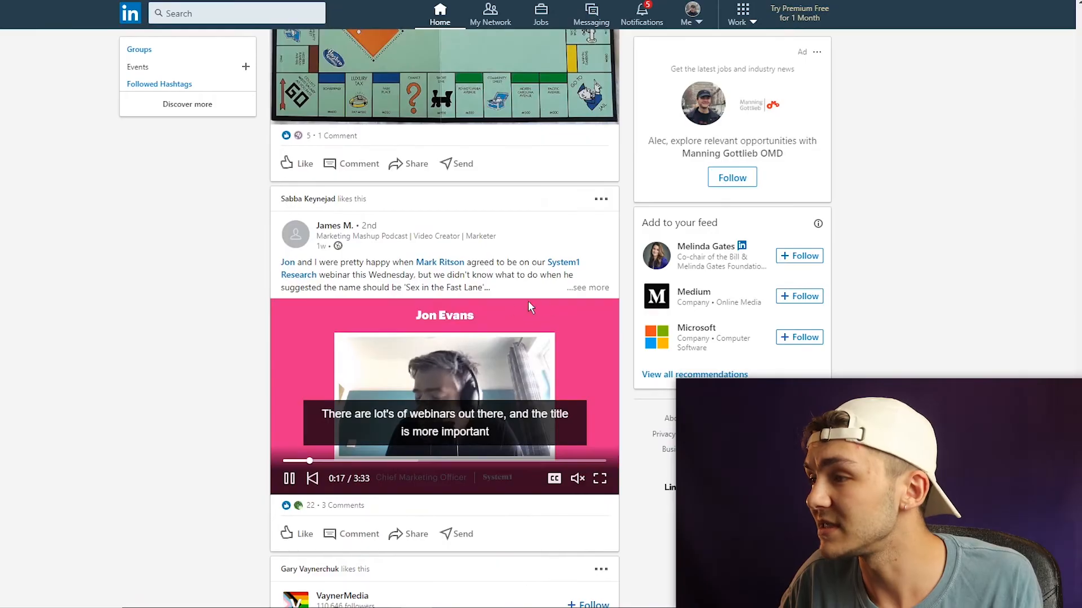
pyautogui.scroll(-3)
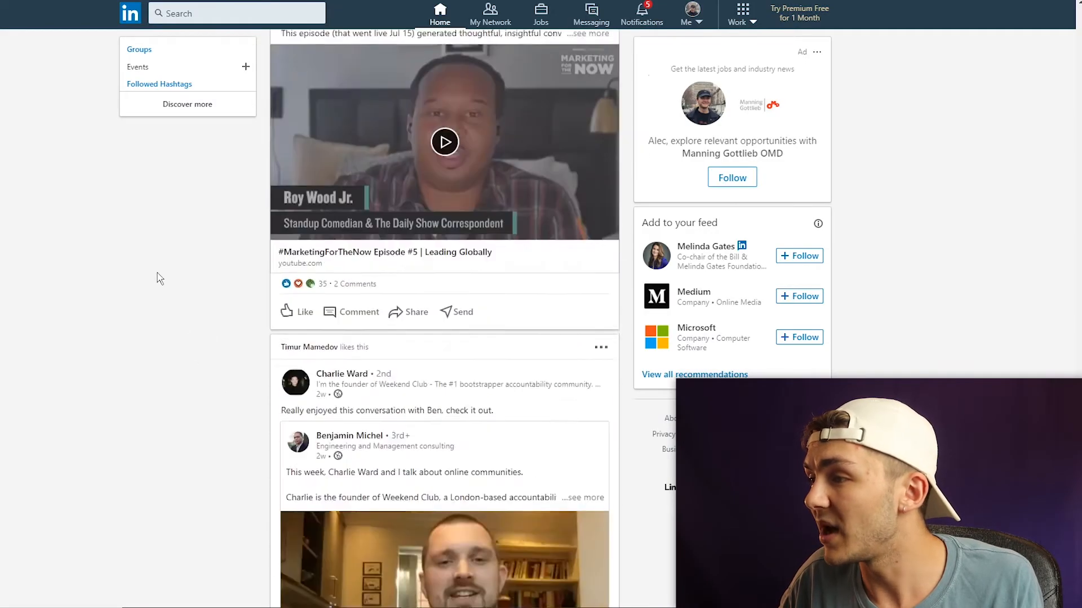
pyautogui.scroll(-3)
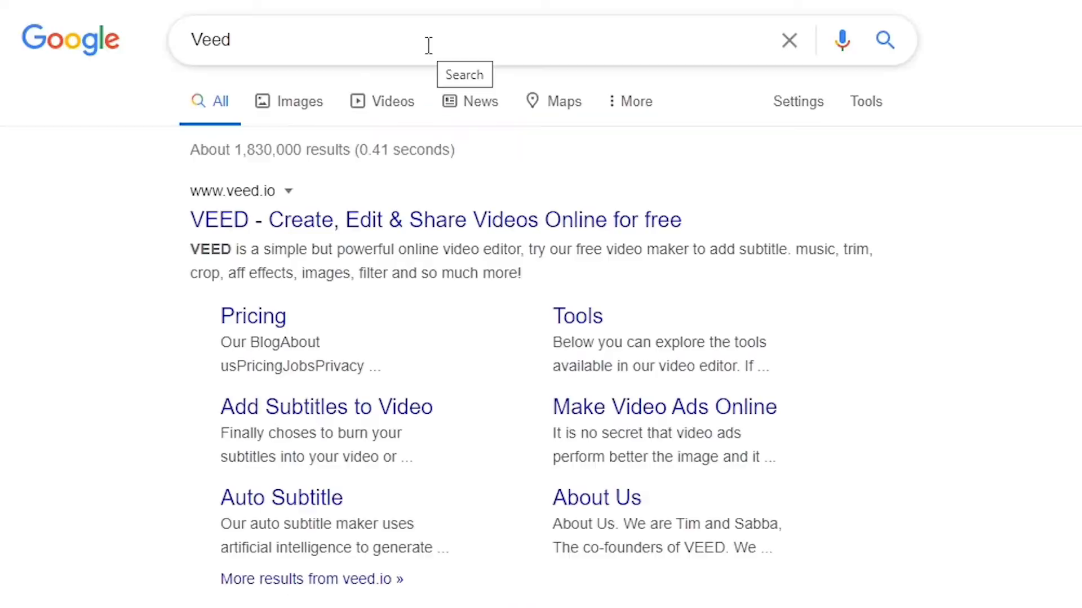
pyautogui.click(436, 220)
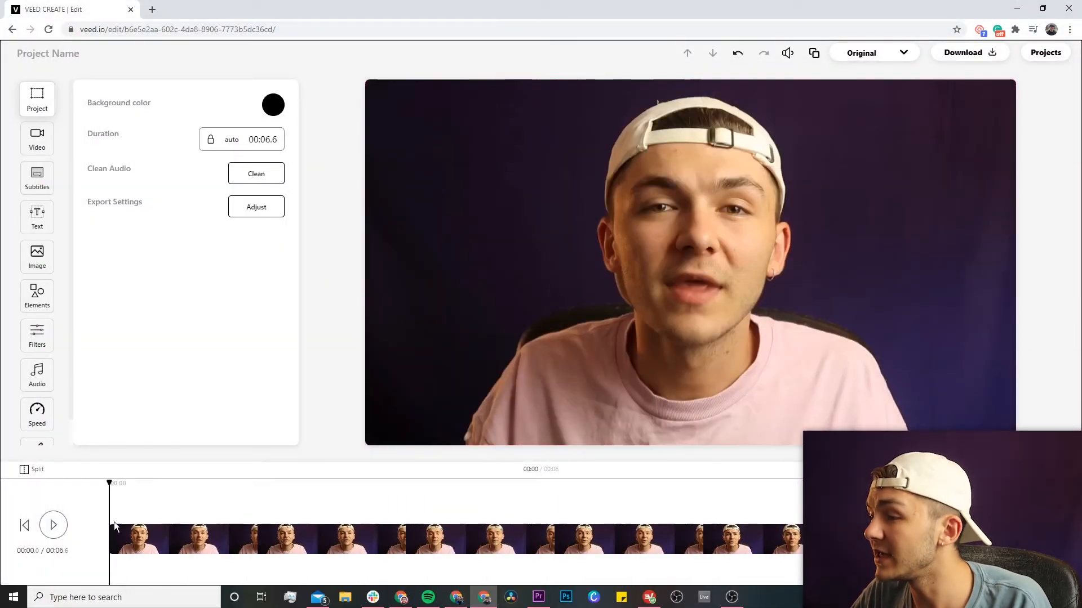
# Change the project's aspect ratio from Original to Square 1:1.
pyautogui.click(52, 525)
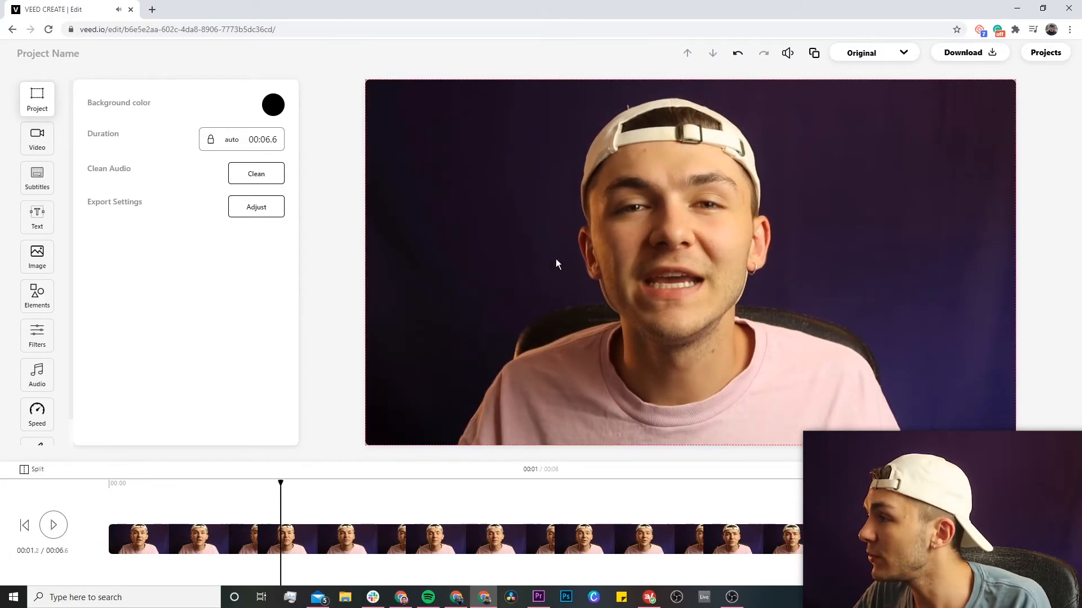
pyautogui.click(873, 53)
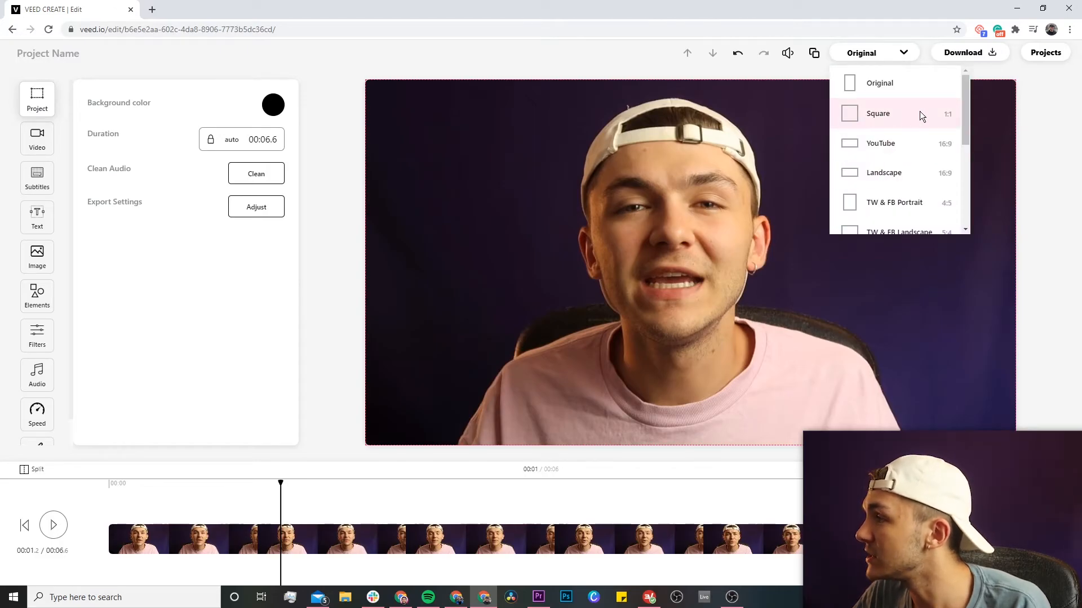
pyautogui.click(879, 113)
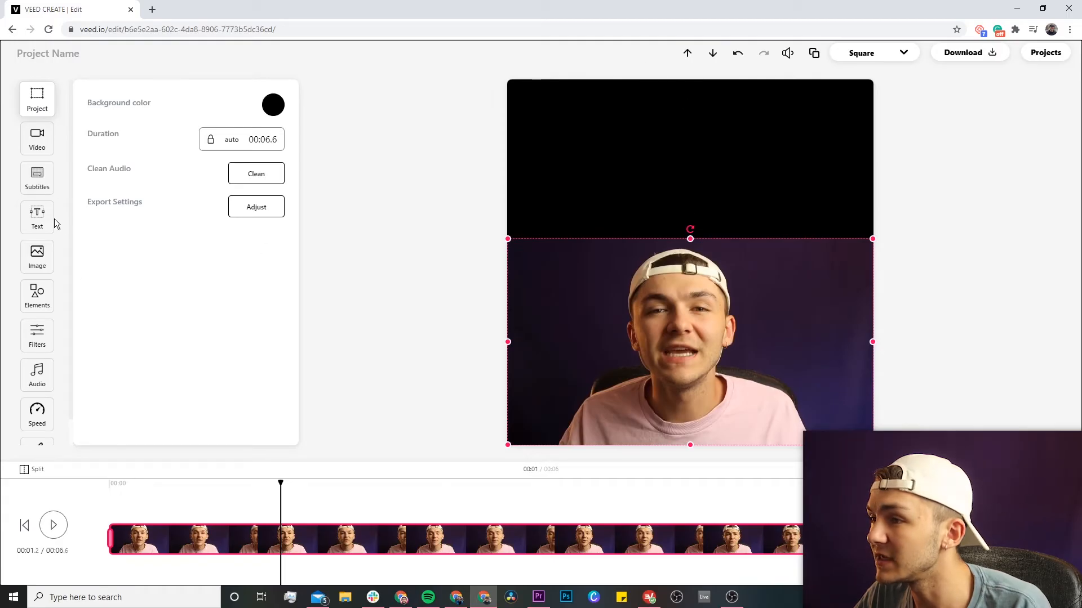
# Add an Anton 'WATCH THIS' title in the top band and enlarge the video beneath.
pyautogui.click(37, 217)
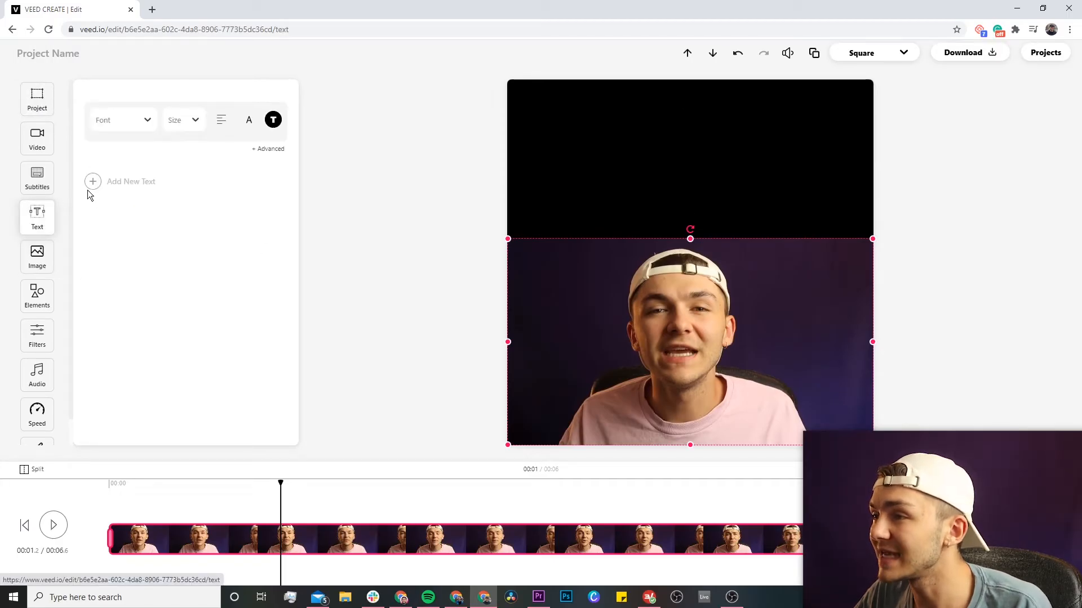
pyautogui.click(92, 182)
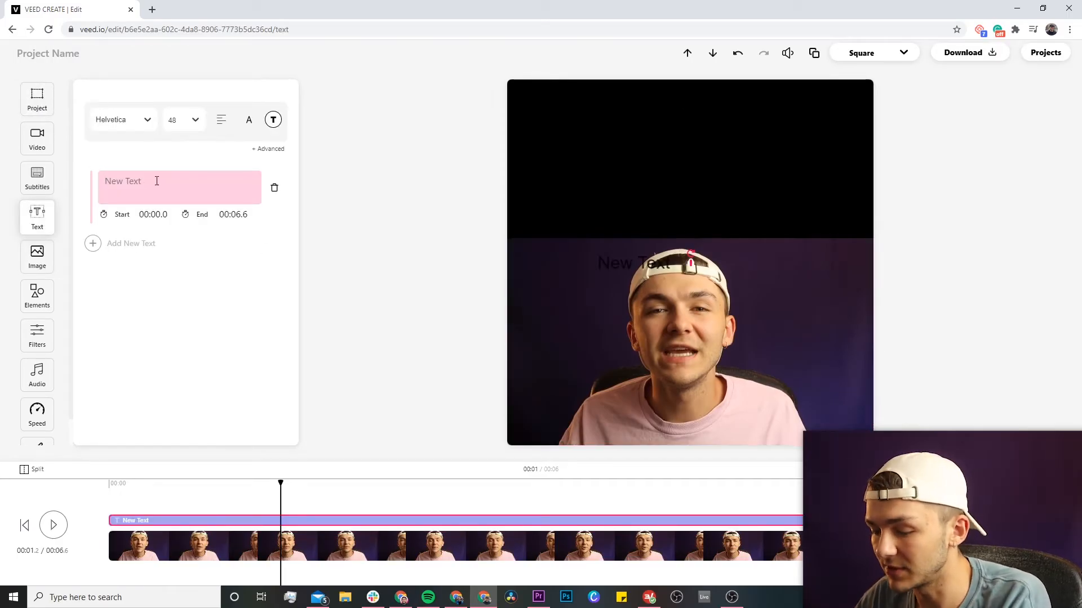
pyautogui.write('WATCH T')
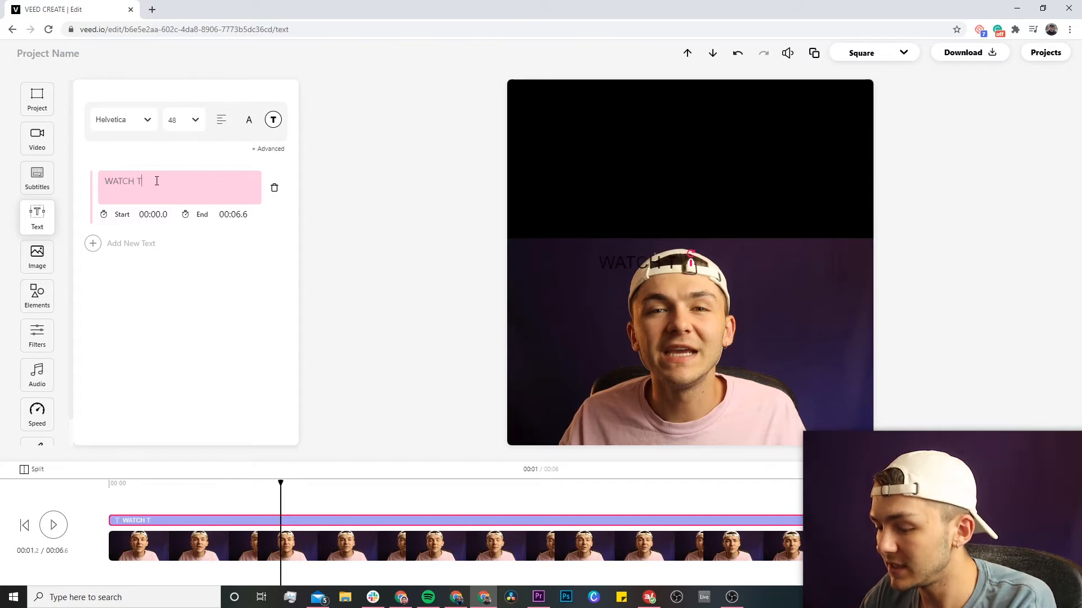
pyautogui.write('HIS')
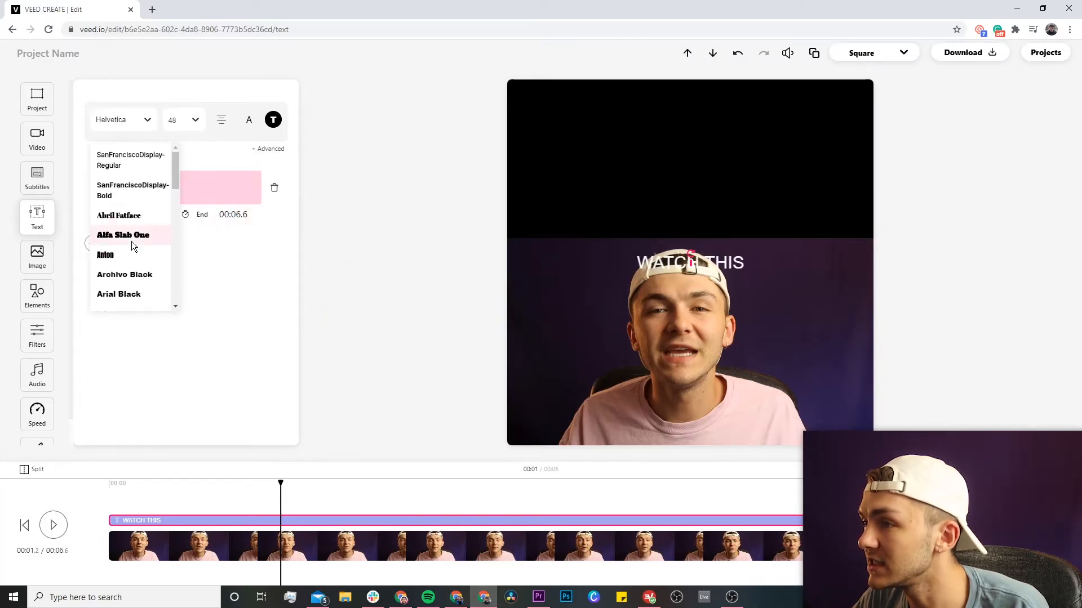
pyautogui.click(104, 254)
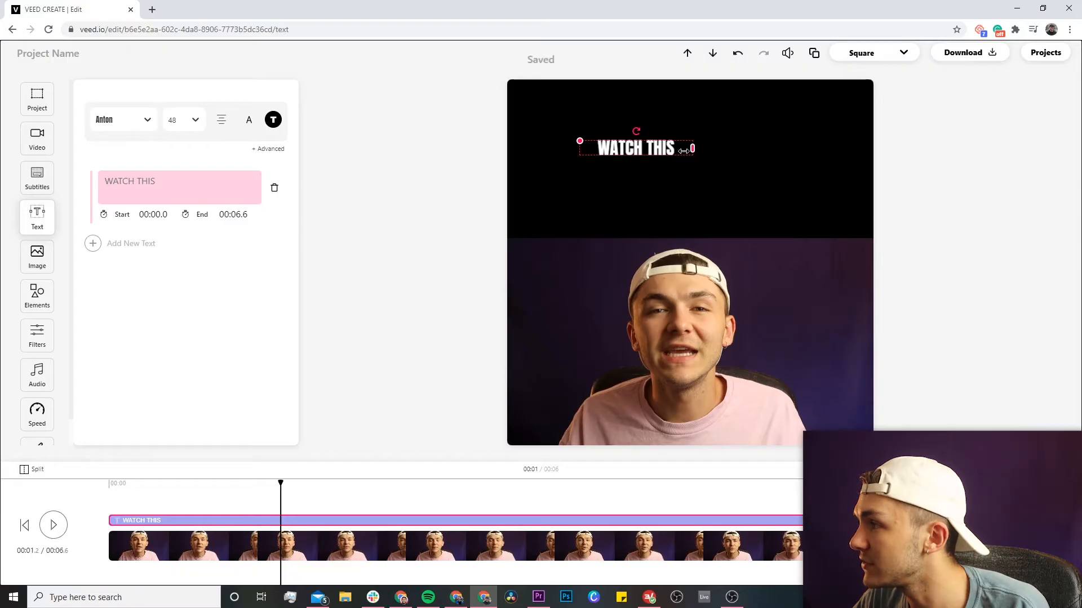
pyautogui.moveTo(635, 147); pyautogui.dragTo(804, 220)
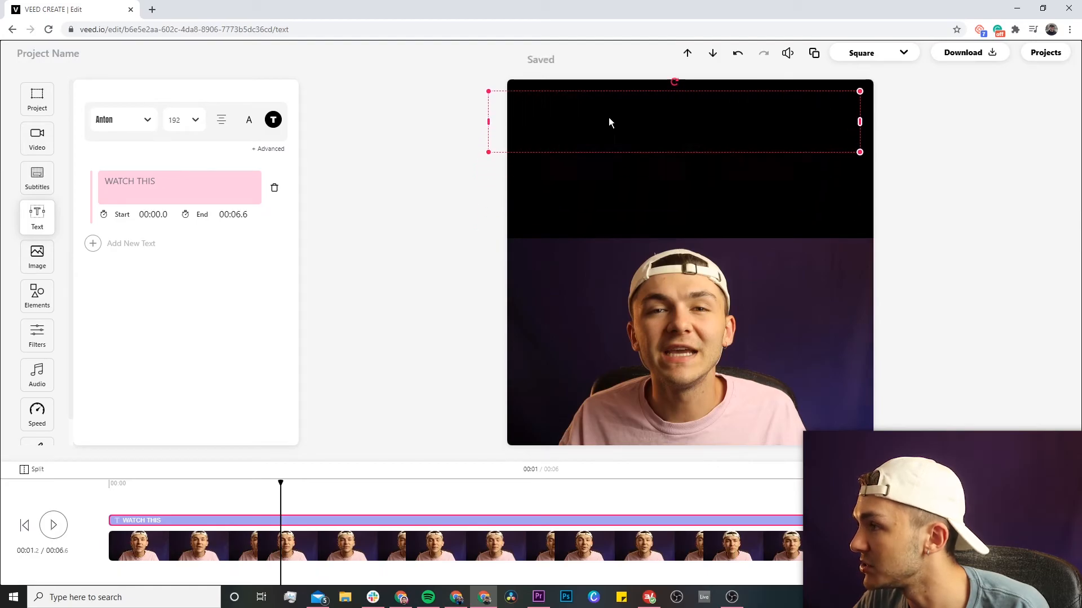
pyautogui.click(36, 99)
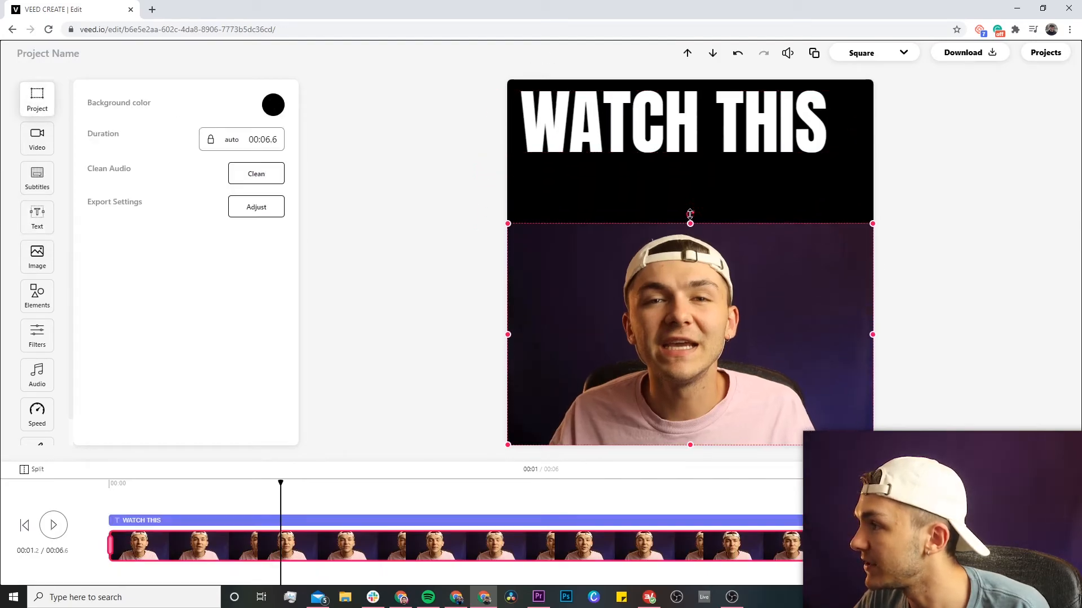
pyautogui.click(689, 121)
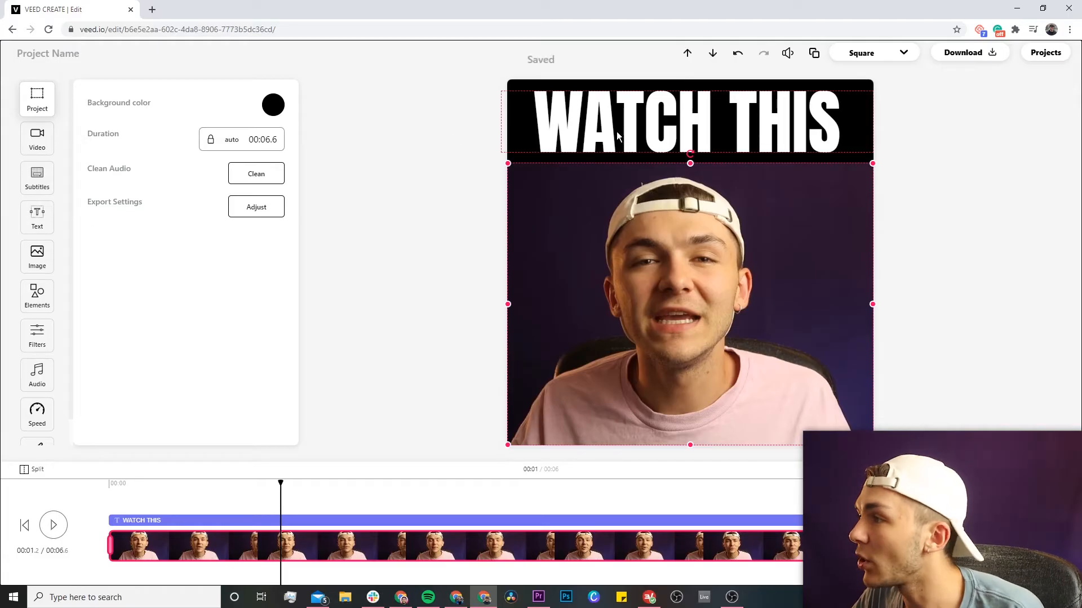
# Set the project background color to light blue #61BCF9.
pyautogui.click(273, 105)
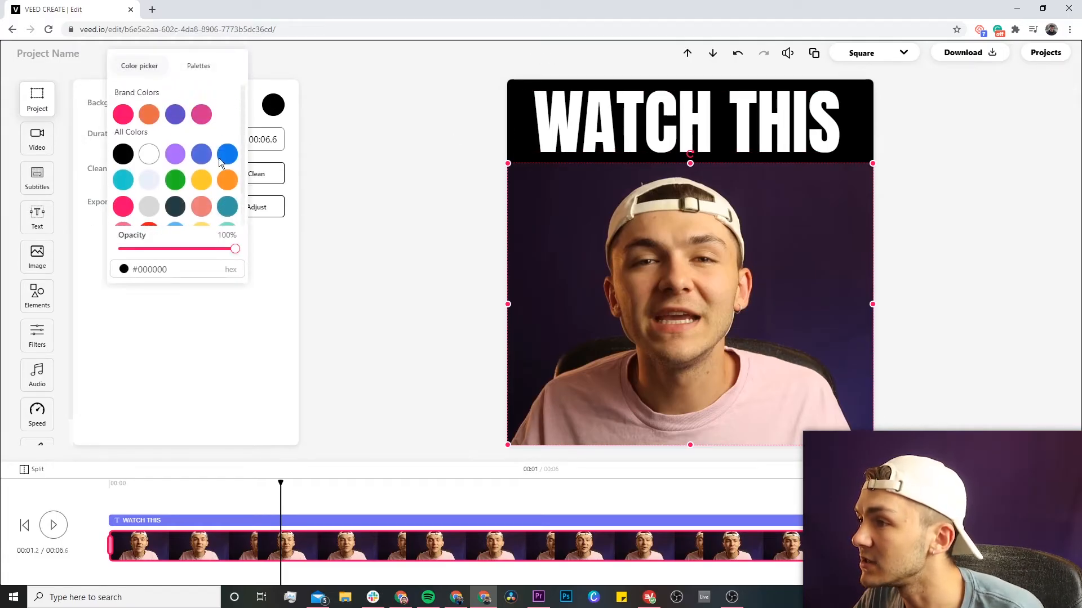
pyautogui.click(227, 206)
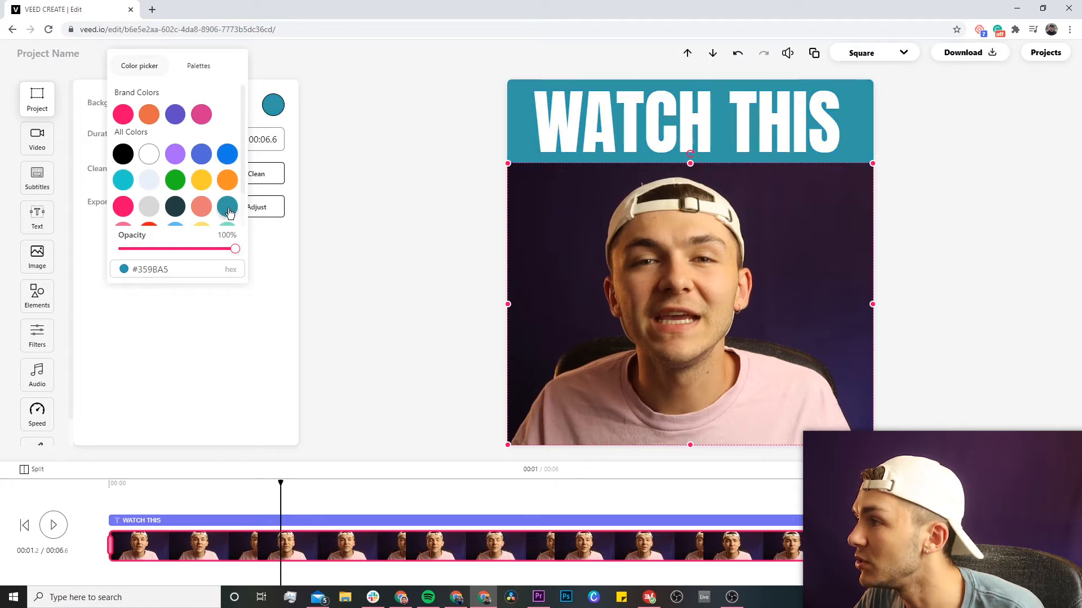
pyautogui.click(175, 189)
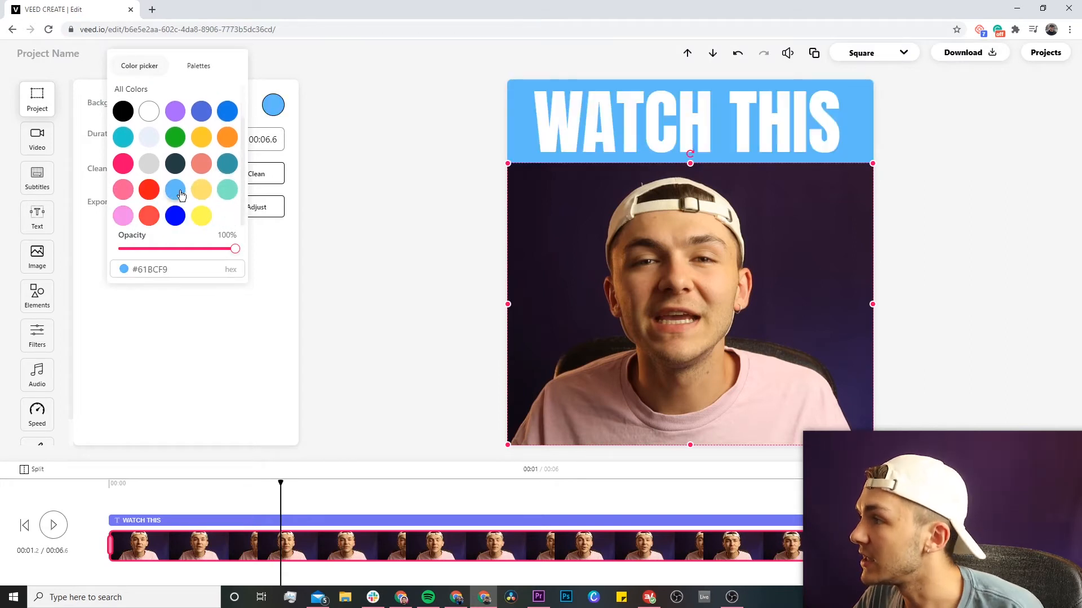
pyautogui.click(175, 111)
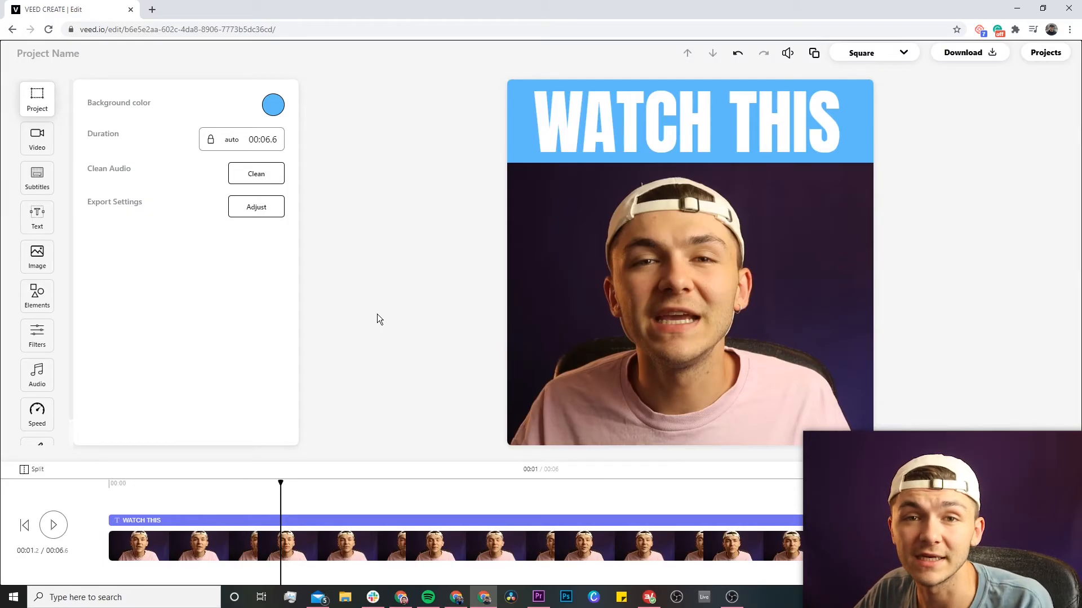
# Auto-generate English (United States) subtitles, preview them, and select the first caption for editing.
pyautogui.click(37, 178)
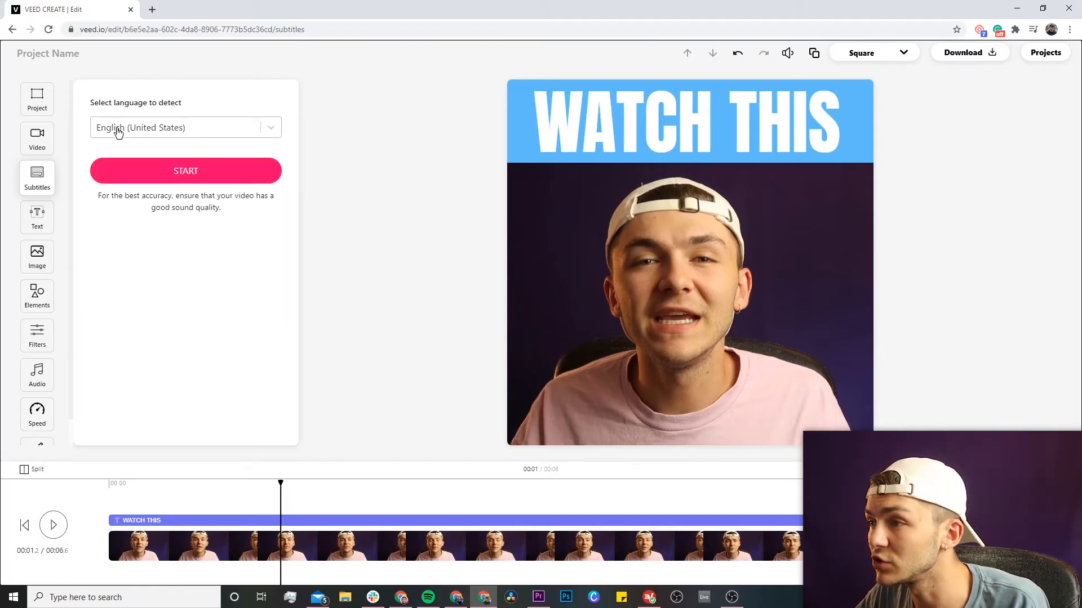
pyautogui.click(185, 171)
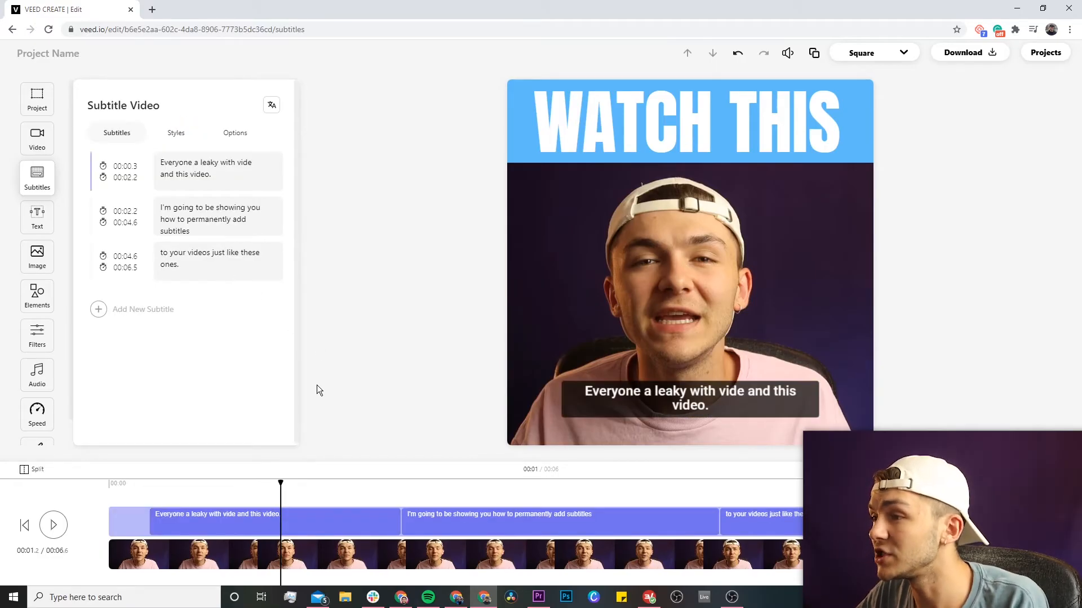
pyautogui.click(53, 525)
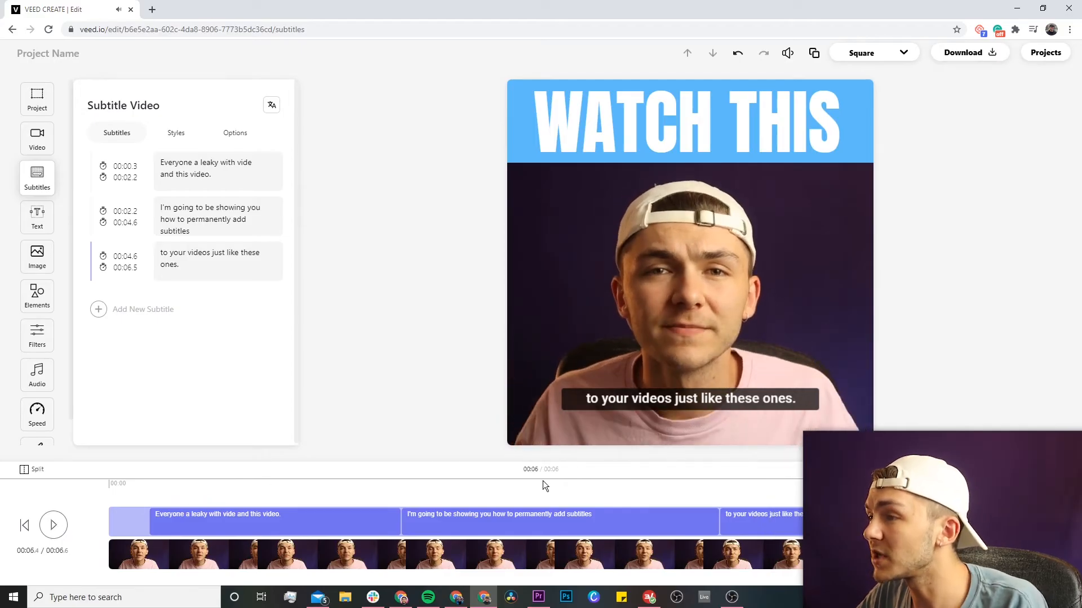
pyautogui.click(207, 168)
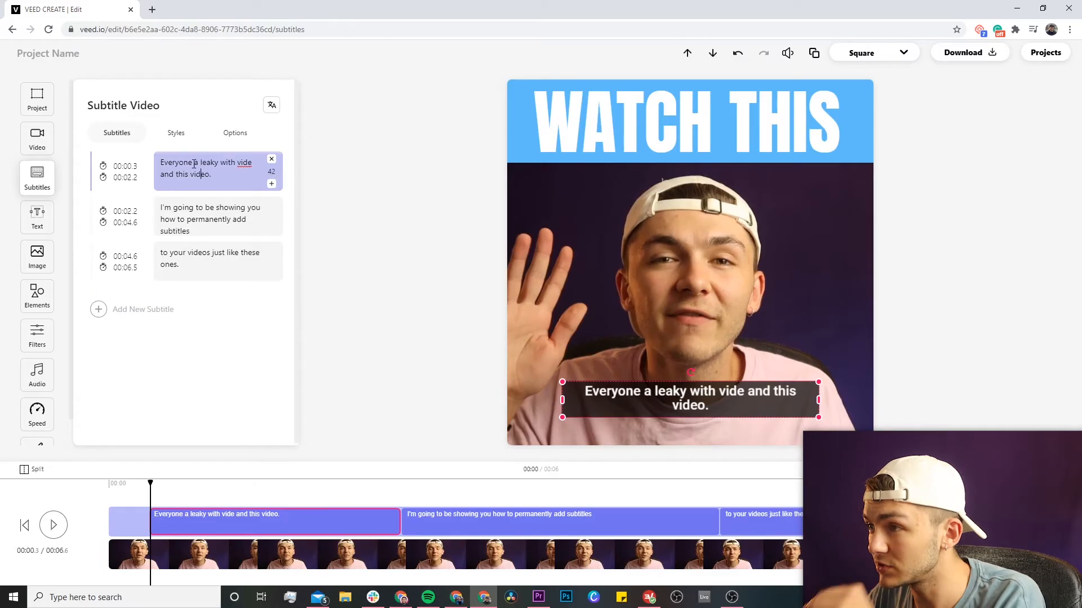
# Change the first caption's text to 'Hey everyone, Alec with Veed, and this video.'.
pyautogui.write('Hey e')
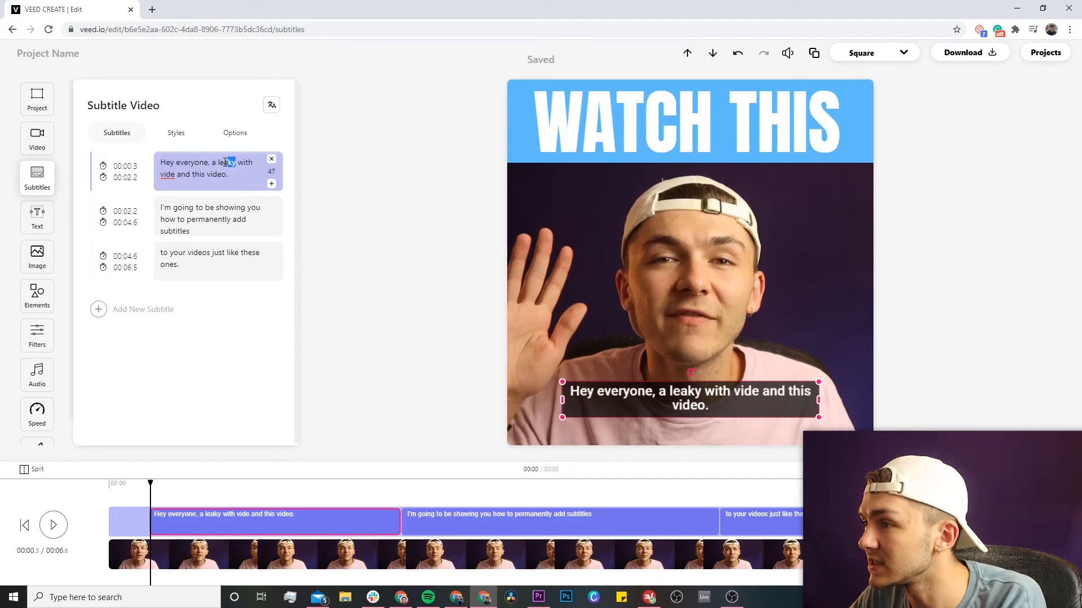
pyautogui.write('Alec')
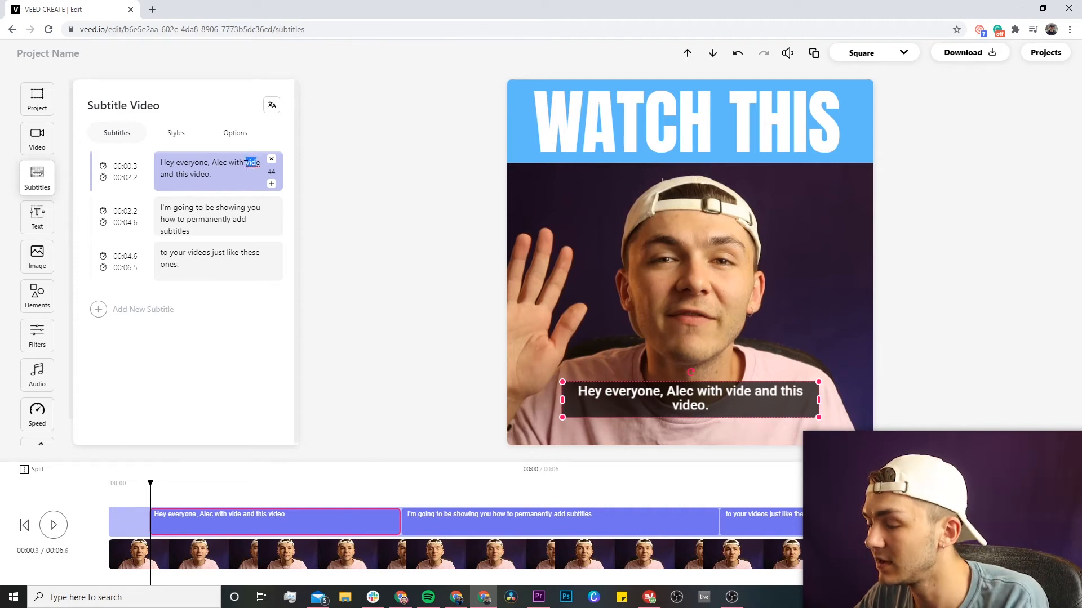
pyautogui.write('Vee')
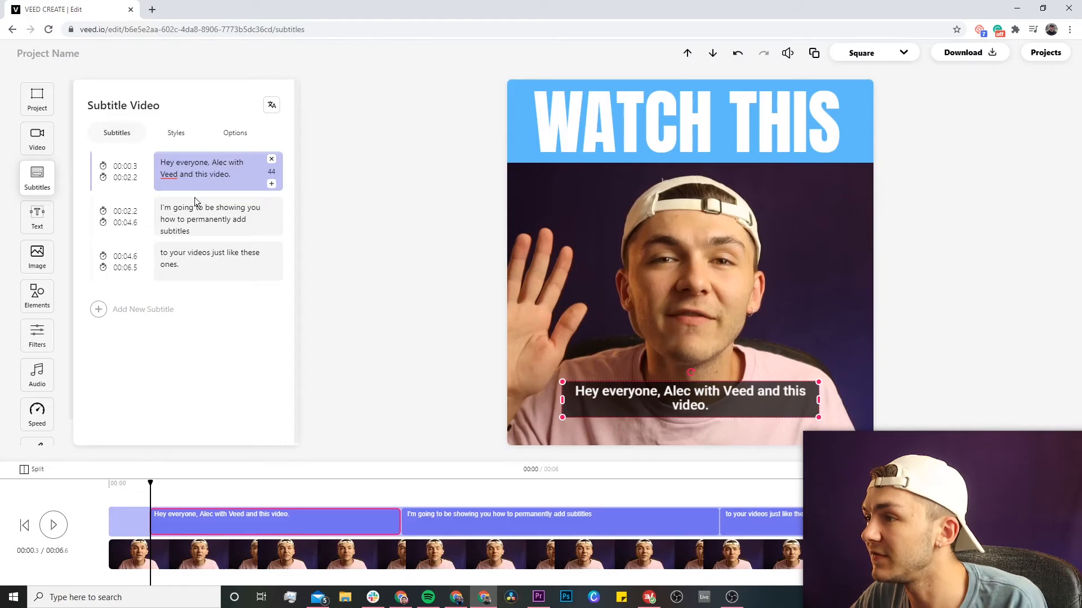
pyautogui.write(',')
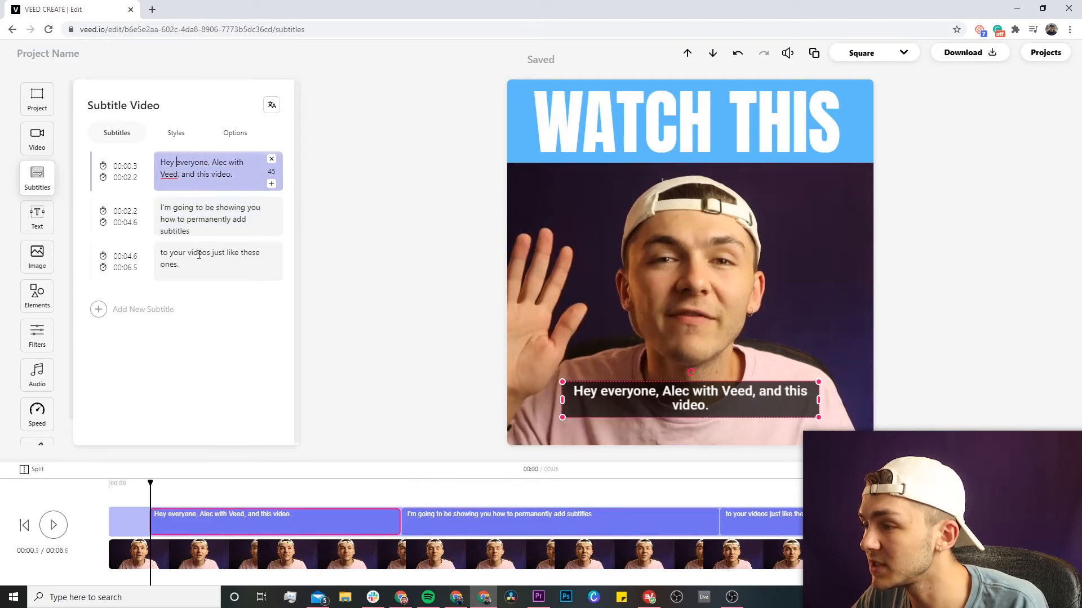
# Retime the first caption to 0.2–2.1 seconds and show the subtitle Options.
pyautogui.click(366, 483)
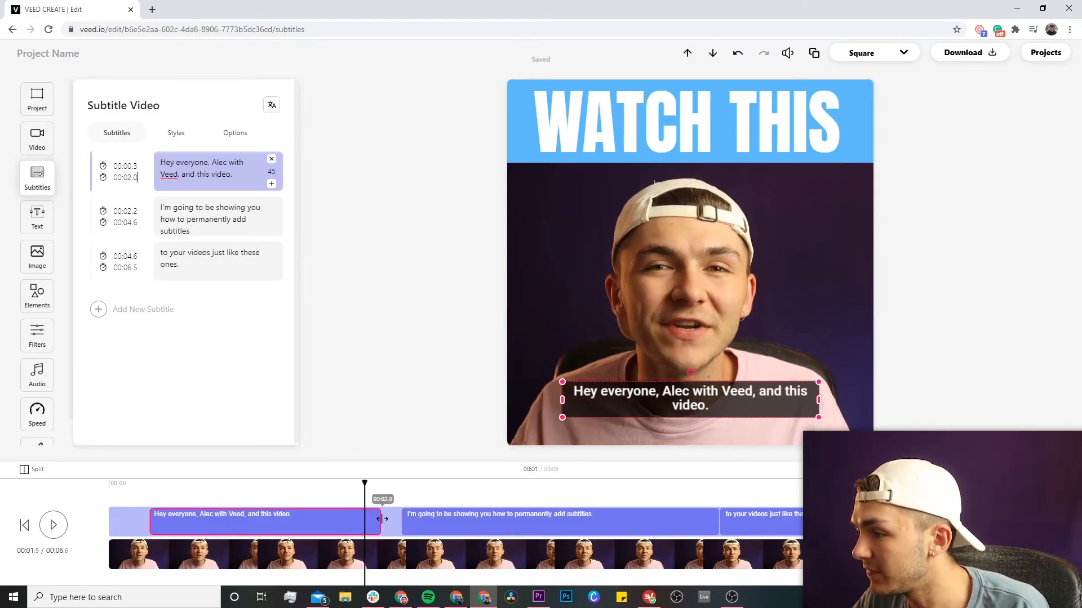
pyautogui.moveTo(378, 523); pyautogui.dragTo(398, 523)
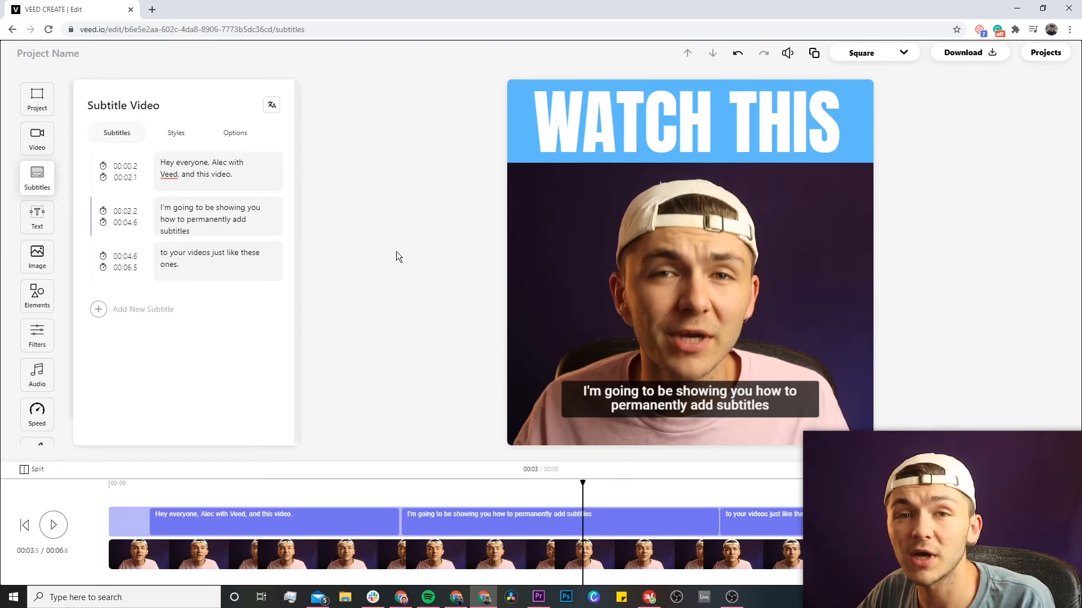
pyautogui.click(234, 133)
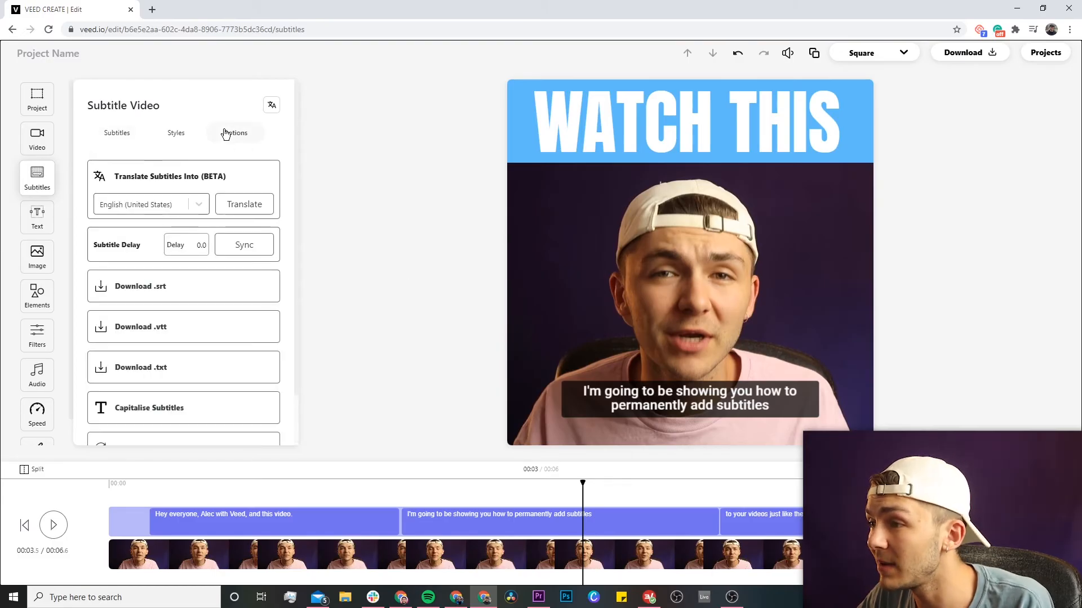
# Download the subtitles as an SRT zip and return to the main Subtitles panel.
pyautogui.click(140, 286)
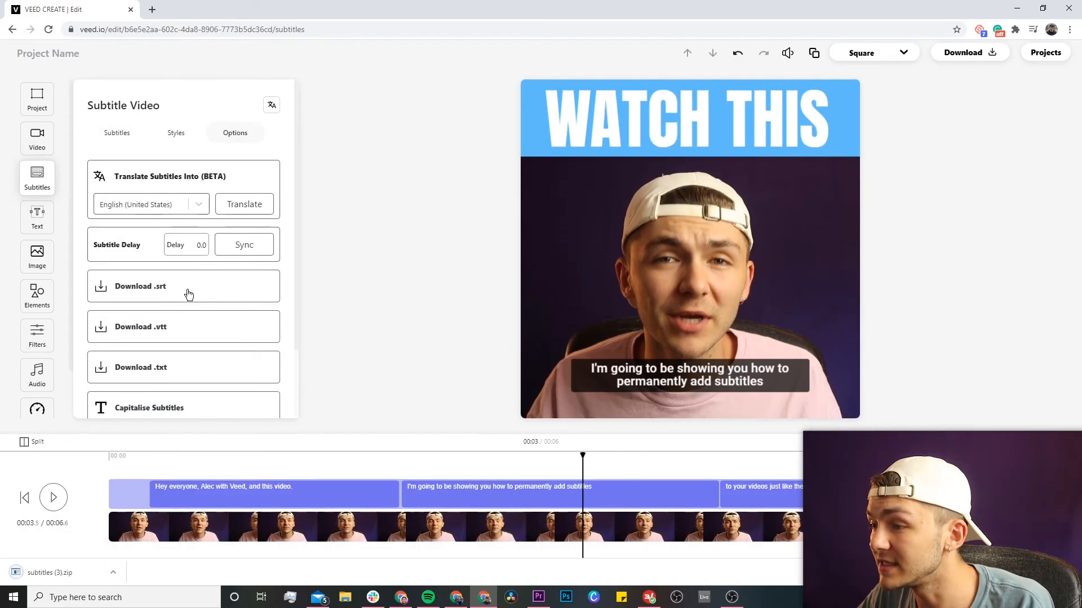
pyautogui.moveTo(49, 579)
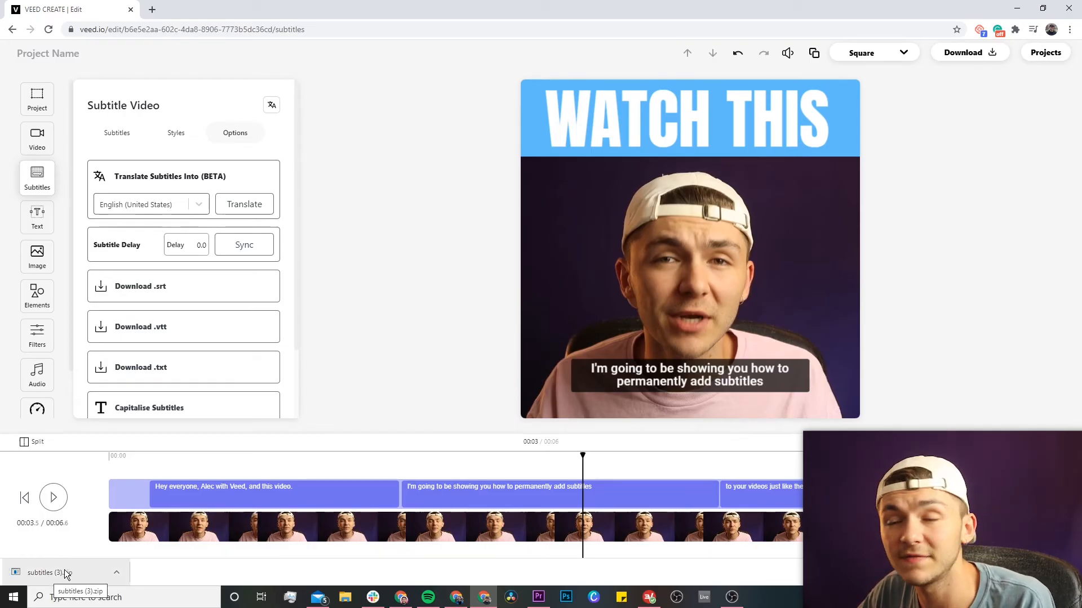
pyautogui.scroll(-3)
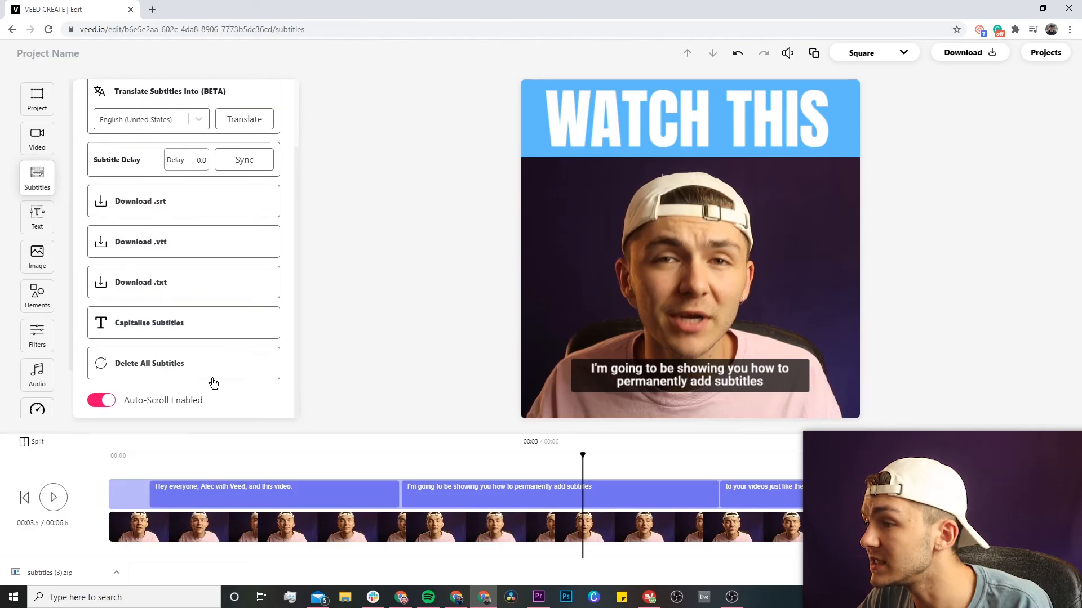
pyautogui.click(148, 363)
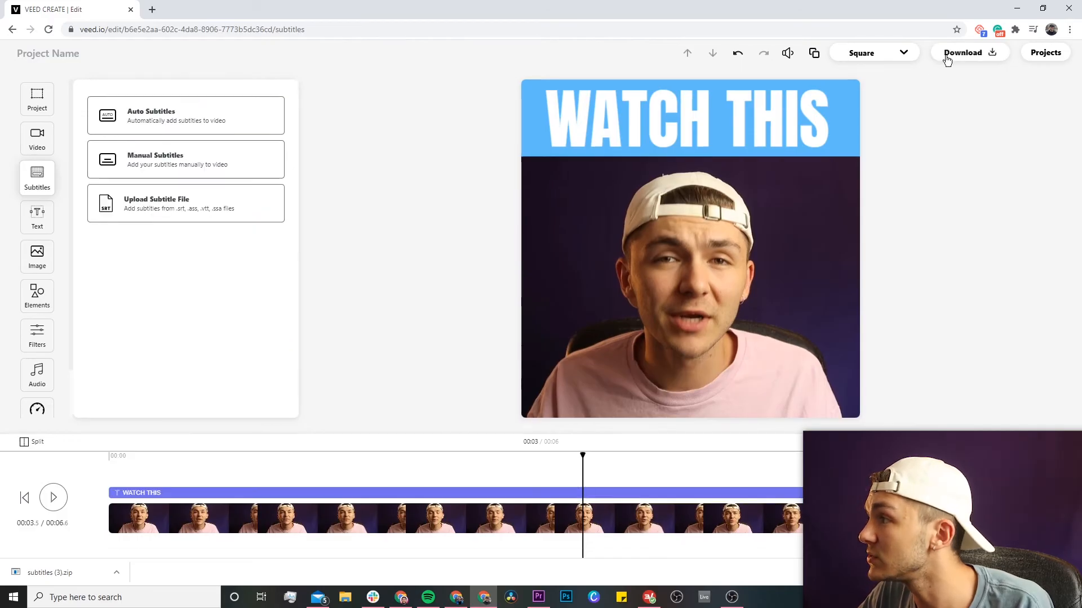
# Export the square video and download it as an MP4.
pyautogui.click(962, 52)
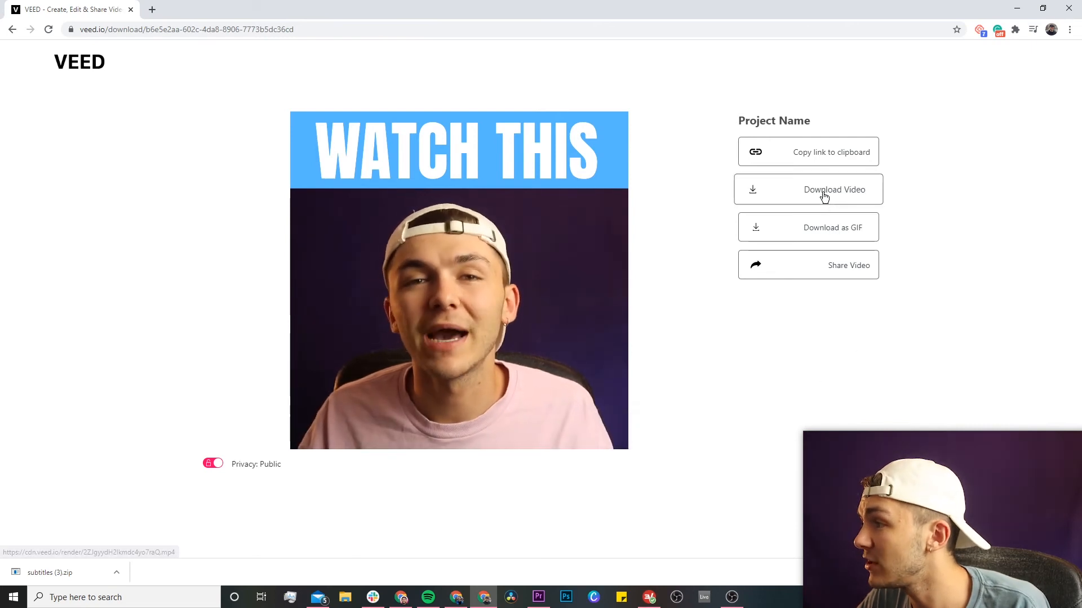
pyautogui.click(808, 190)
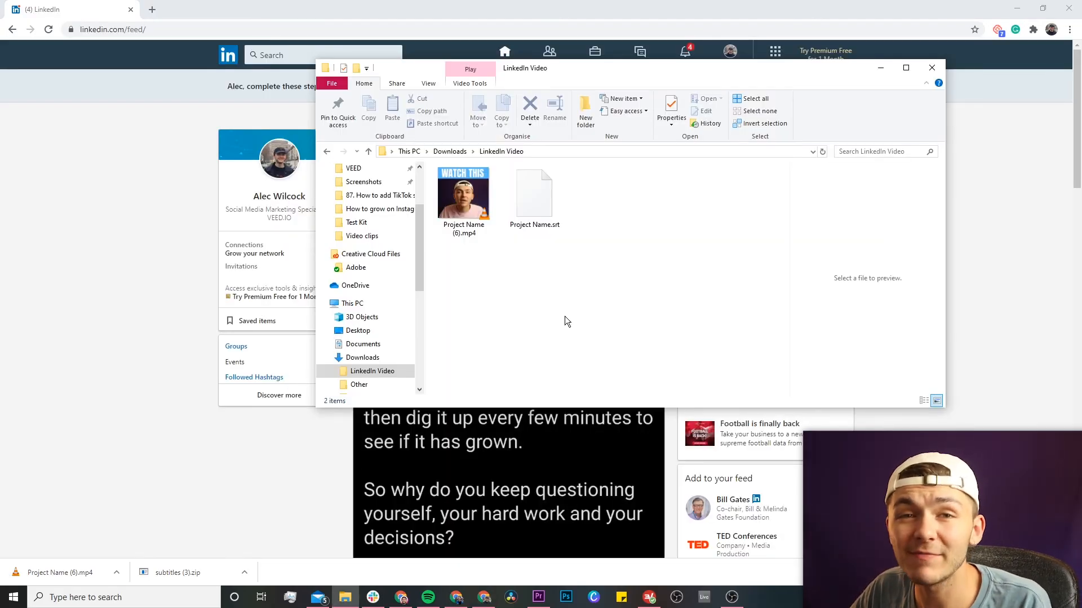
# Preview Project Name (6).mp4 in File Explorer, then close the folder.
pyautogui.click(463, 193)
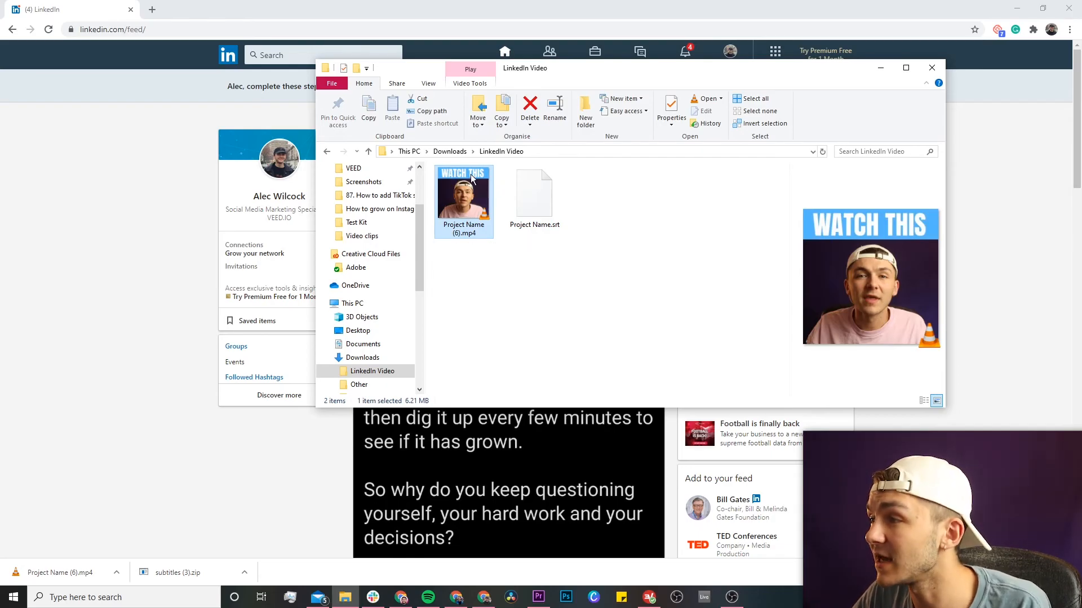
pyautogui.click(534, 193)
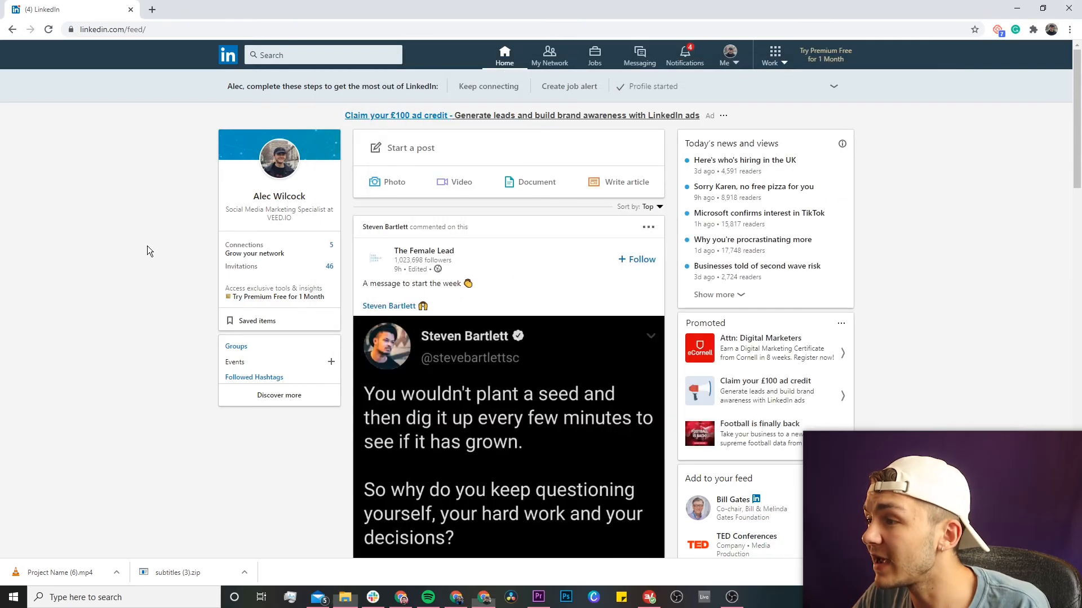
pyautogui.moveTo(445, 186)
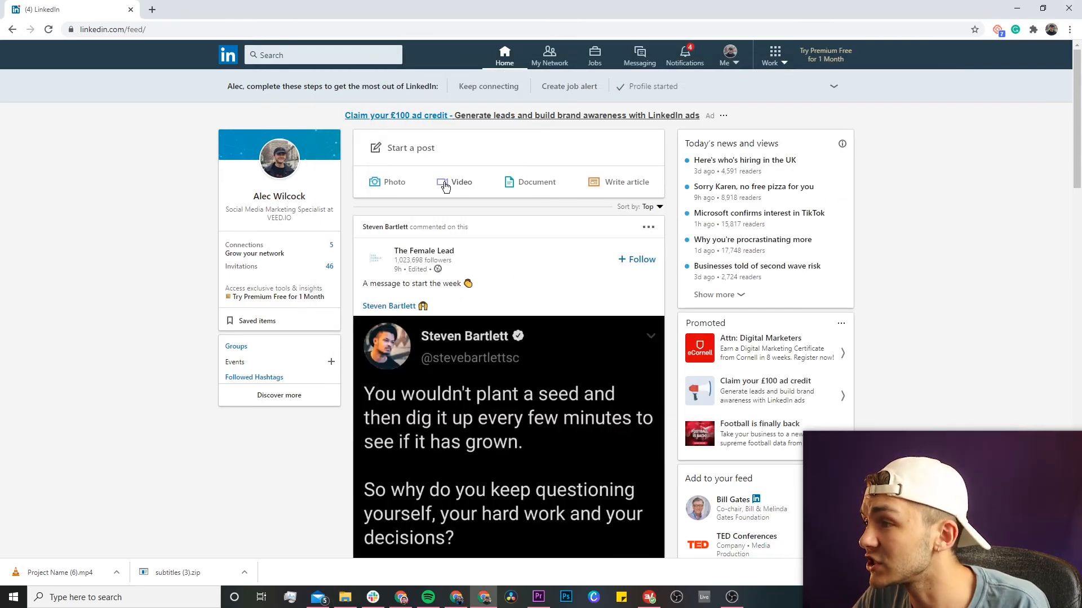
# Upload Project Name (6).mp4 as the video for a new LinkedIn post.
pyautogui.click(461, 181)
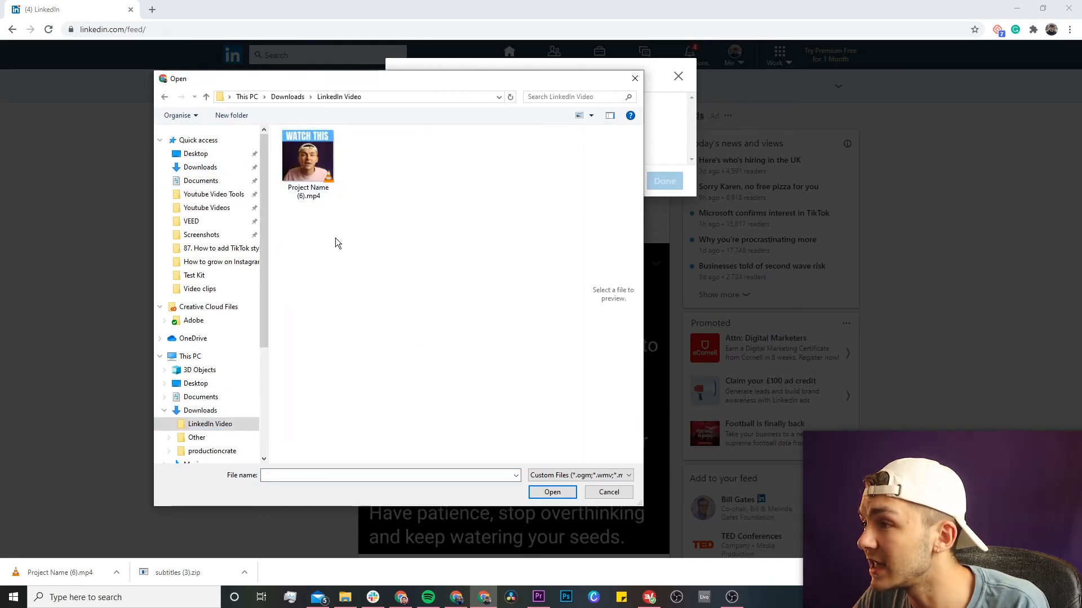
pyautogui.click(308, 157)
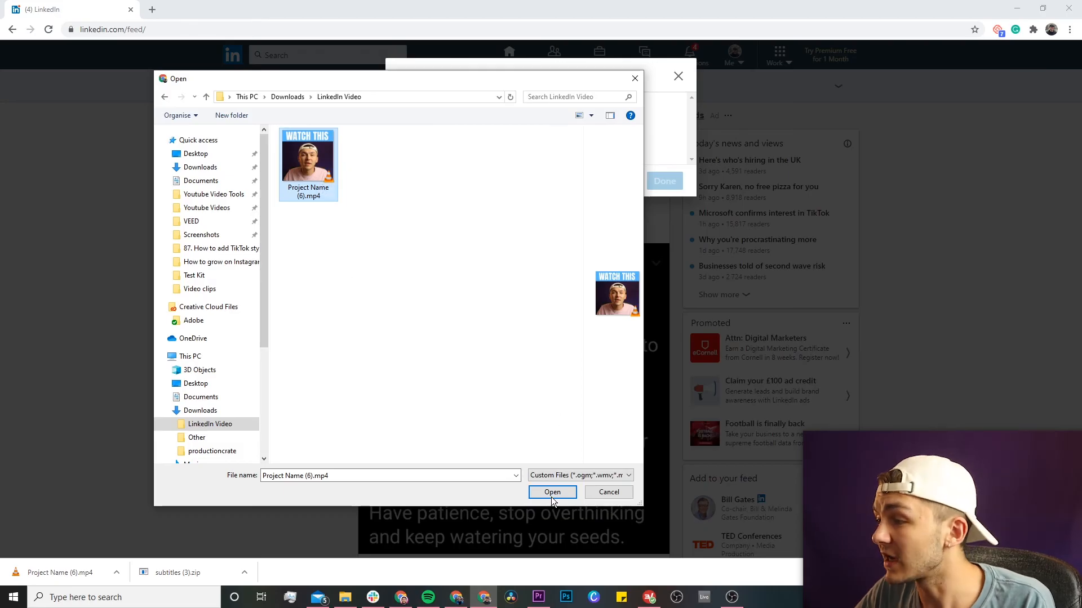
pyautogui.click(551, 491)
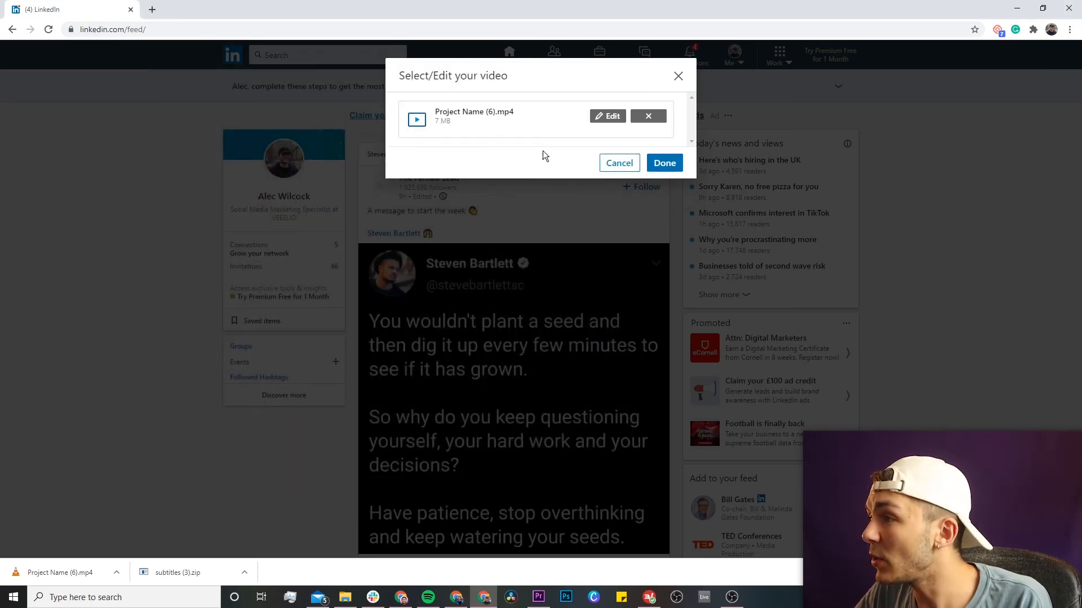
# Attach Project Name.srt as the video's caption file.
pyautogui.click(416, 119)
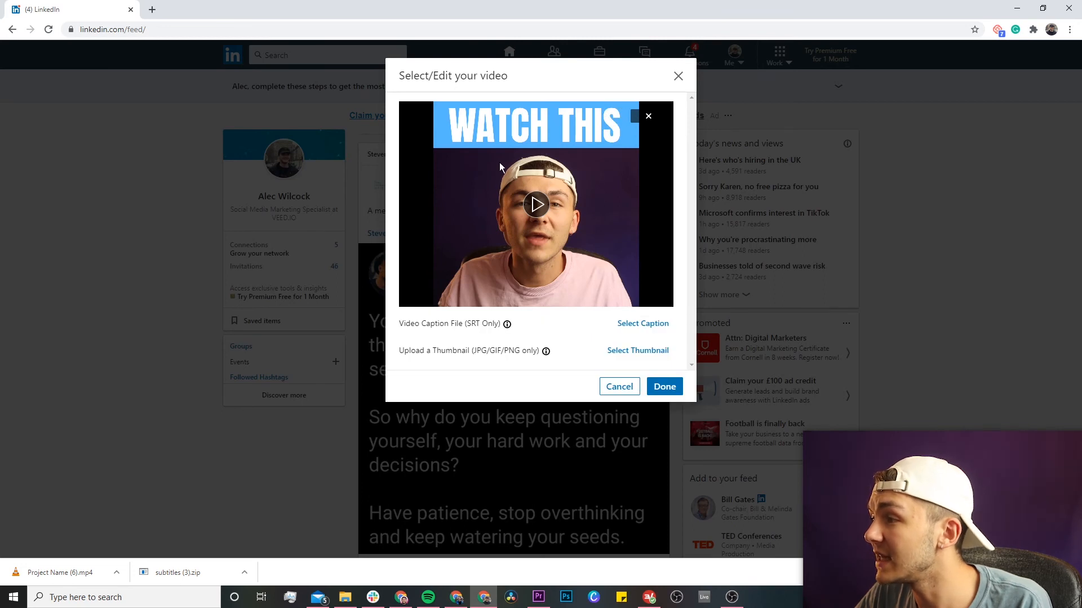
pyautogui.moveTo(414, 329)
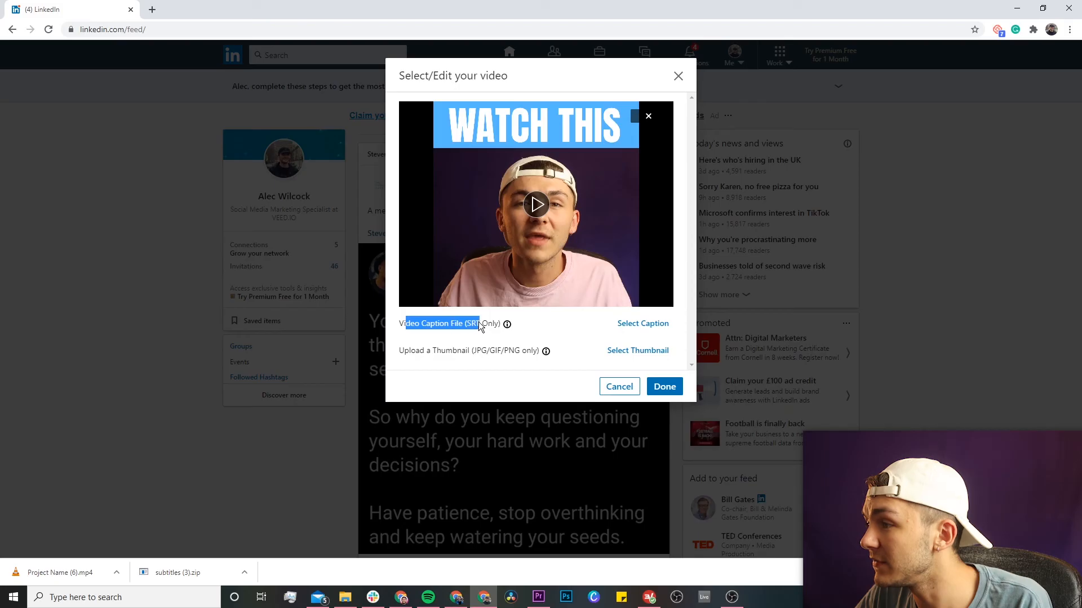
pyautogui.click(642, 323)
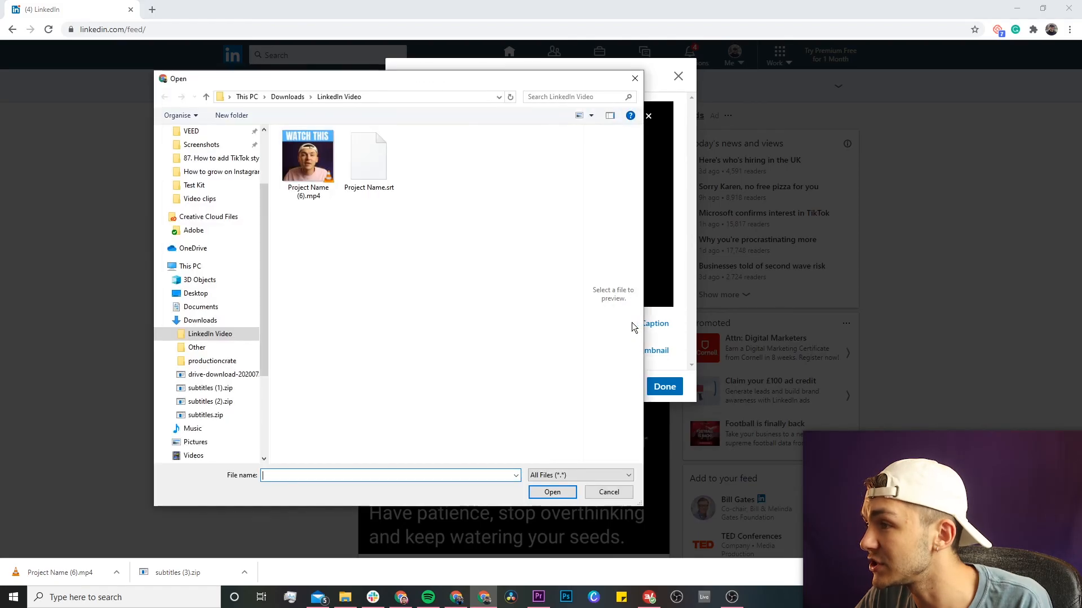
pyautogui.click(369, 156)
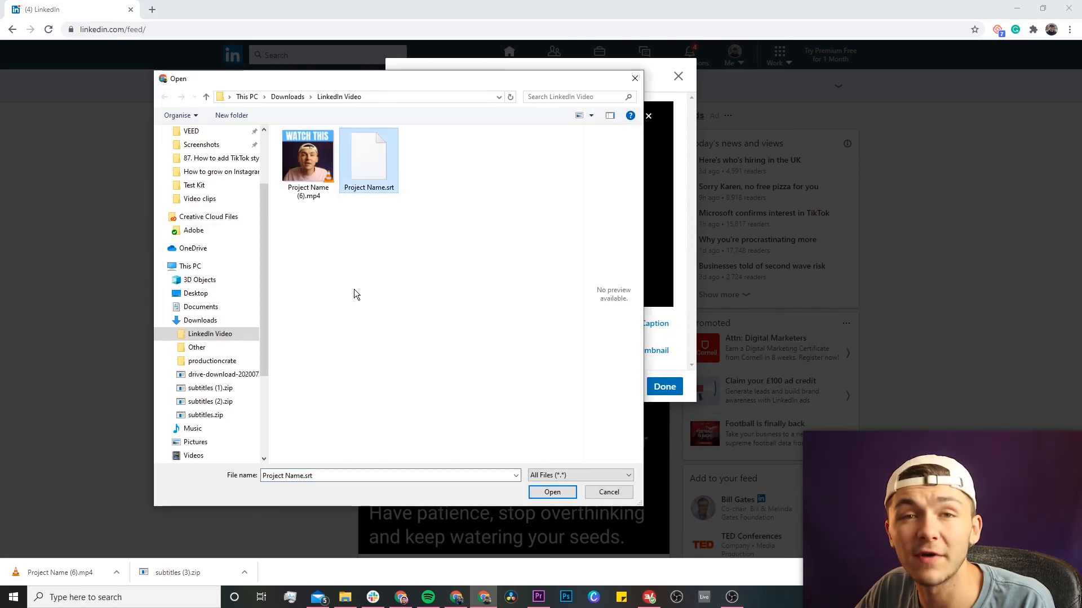
pyautogui.moveTo(394, 338)
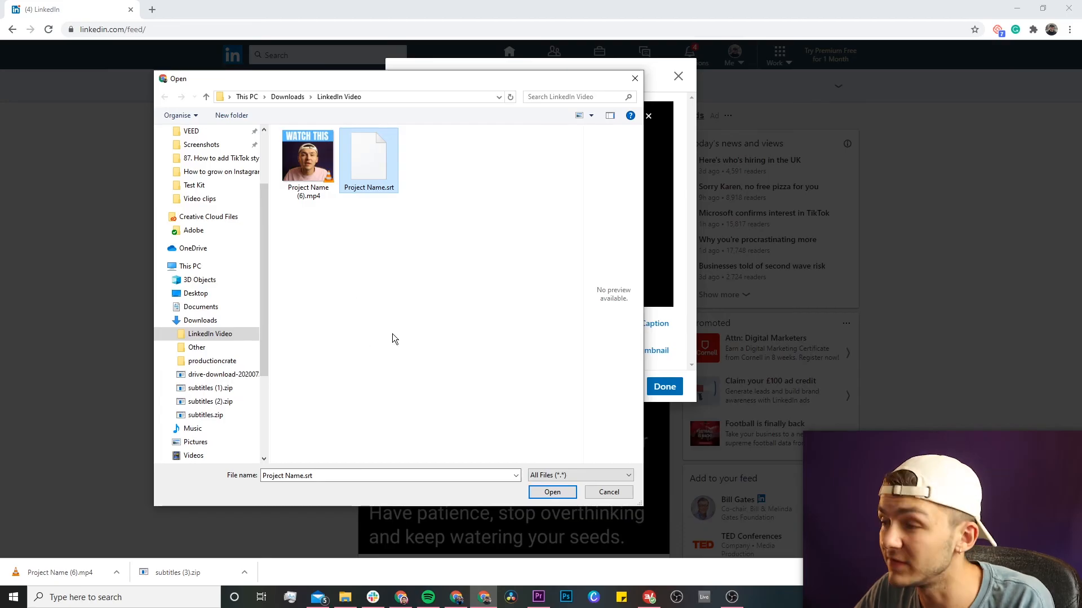
pyautogui.click(551, 492)
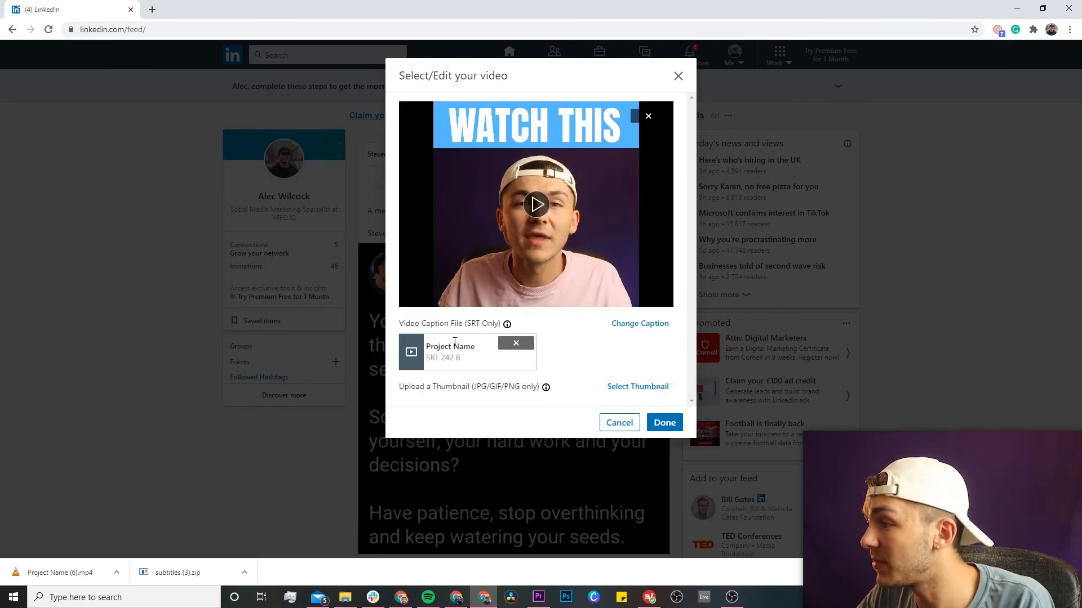
# Write 'Please watch this video.', preview the captioned clip, and publish the post.
pyautogui.click(664, 422)
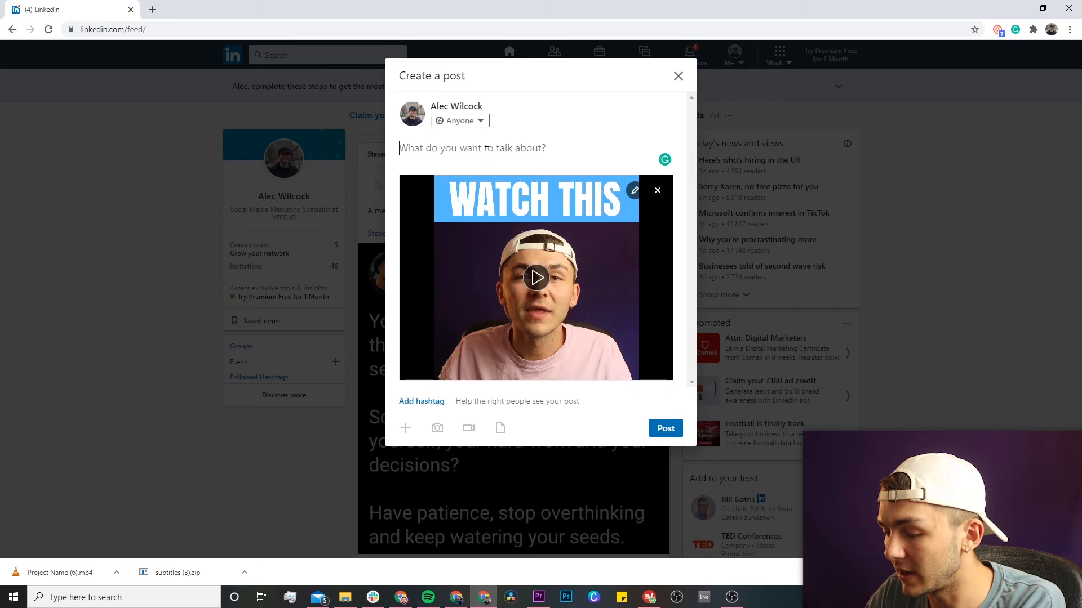
pyautogui.write('Please watch this')
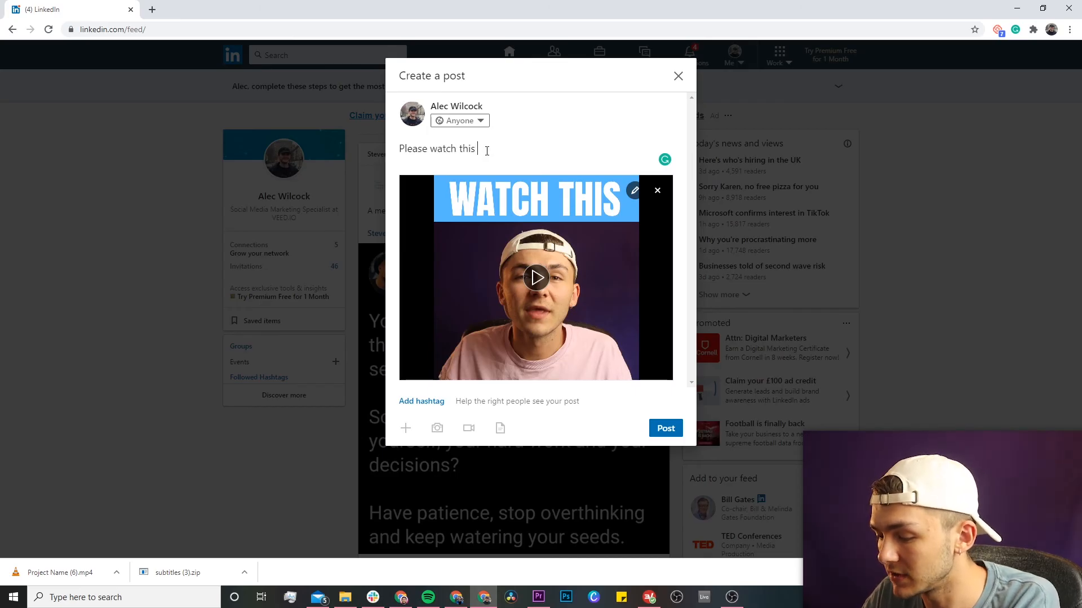
pyautogui.write('video.')
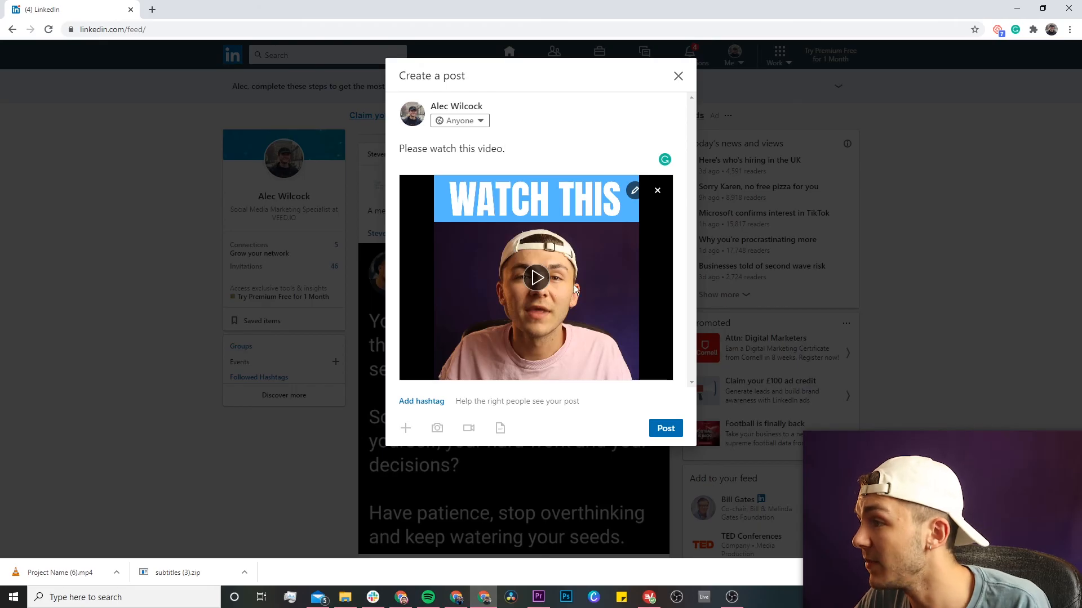
pyautogui.click(535, 278)
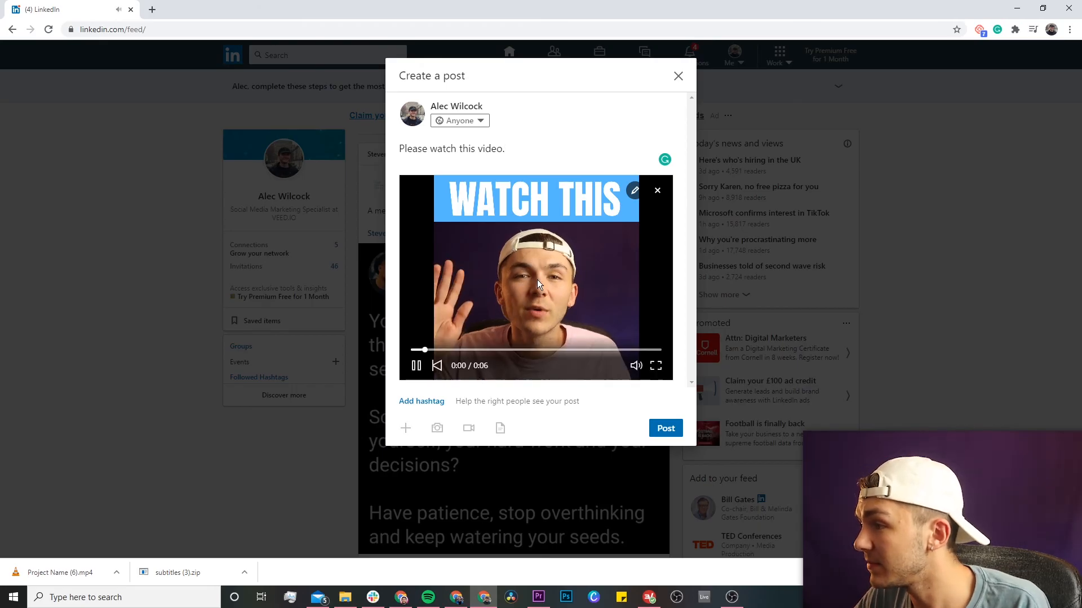
pyautogui.click(416, 365)
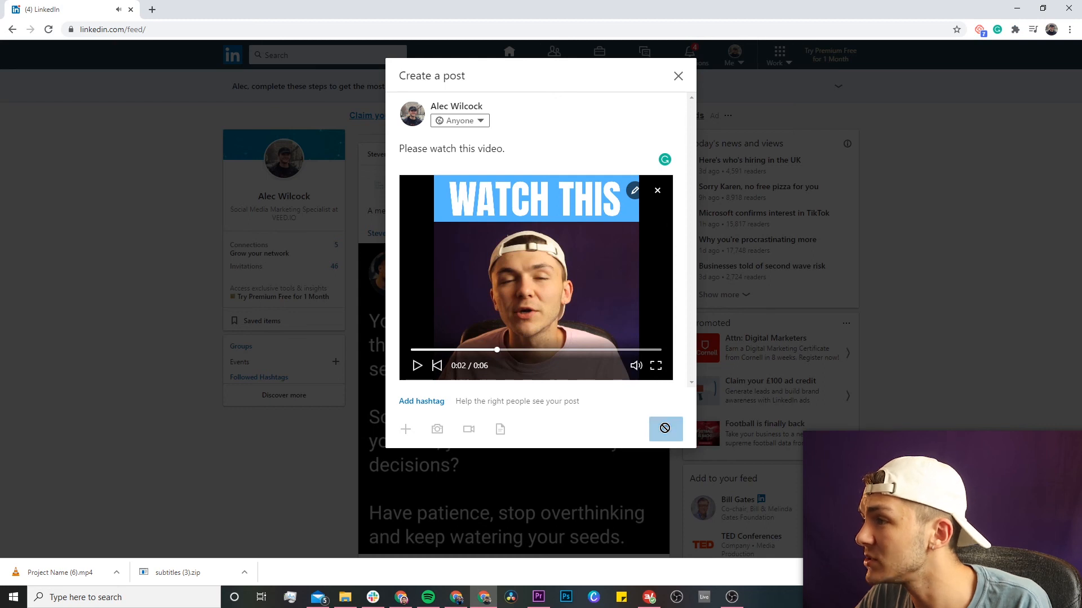
pyautogui.click(677, 76)
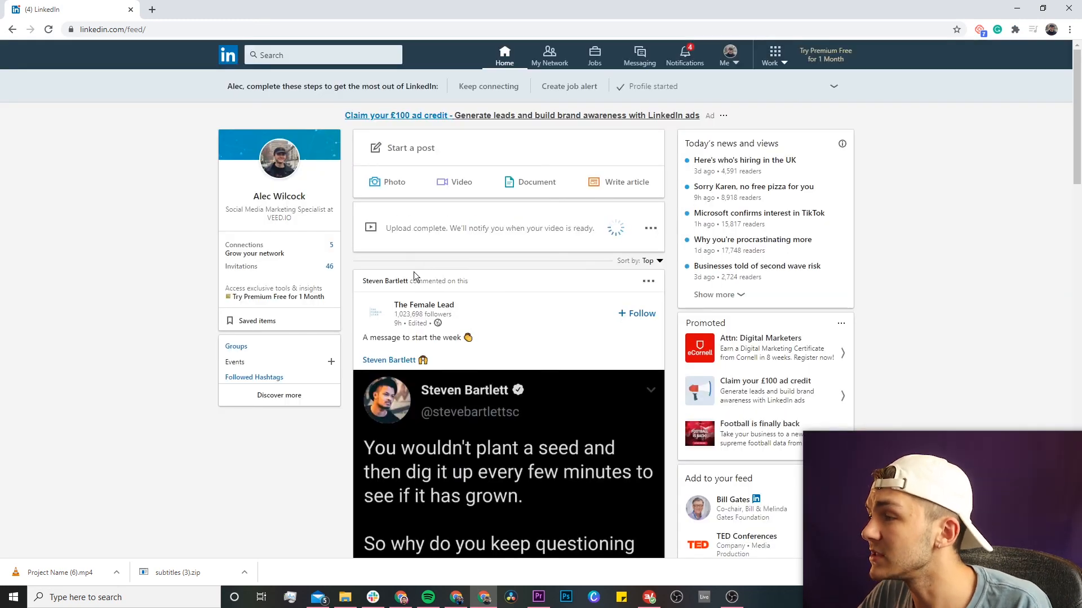
pyautogui.moveTo(294, 269)
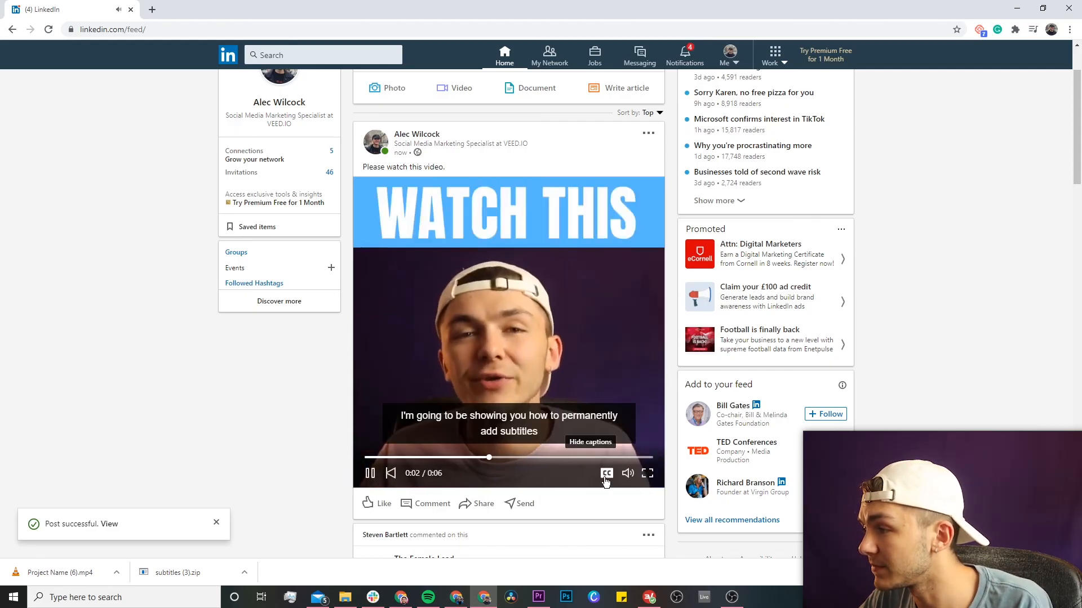
# Pause the published video once its closed captions are showing.
pyautogui.click(370, 474)
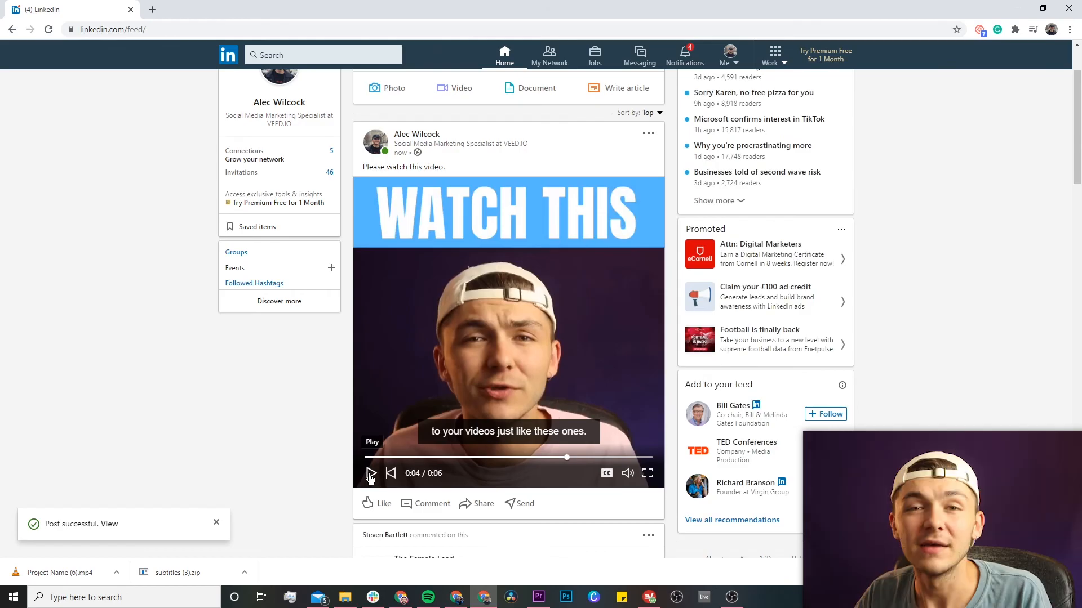